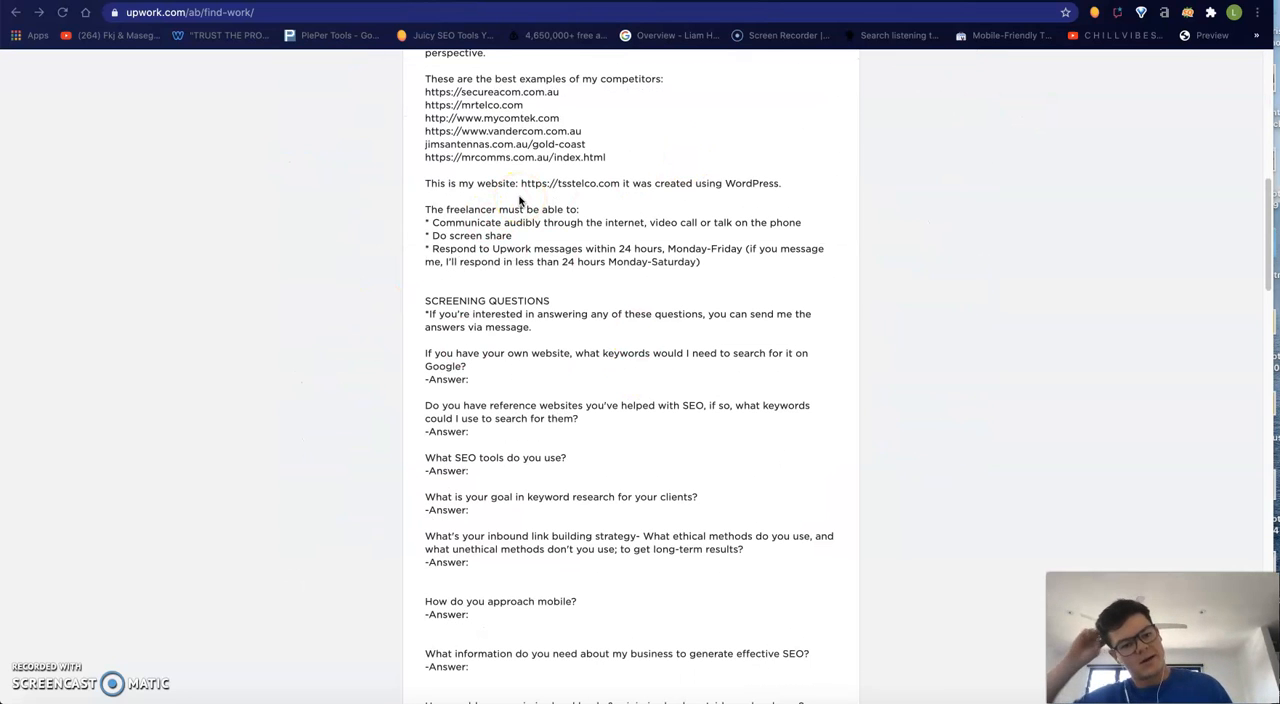
Scroll through the TSS Telco 9x9 'telephone technician' heat map and its rank markers.
scroll(up, 3)
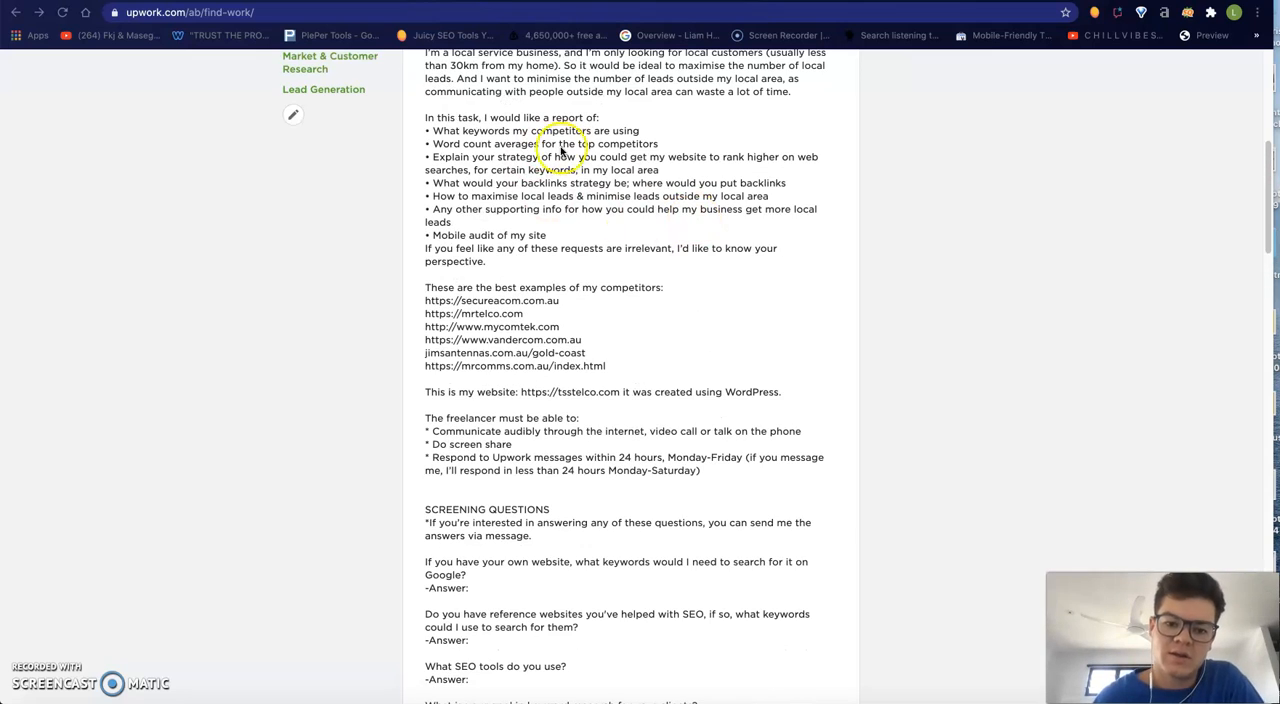
scroll(down, 3)
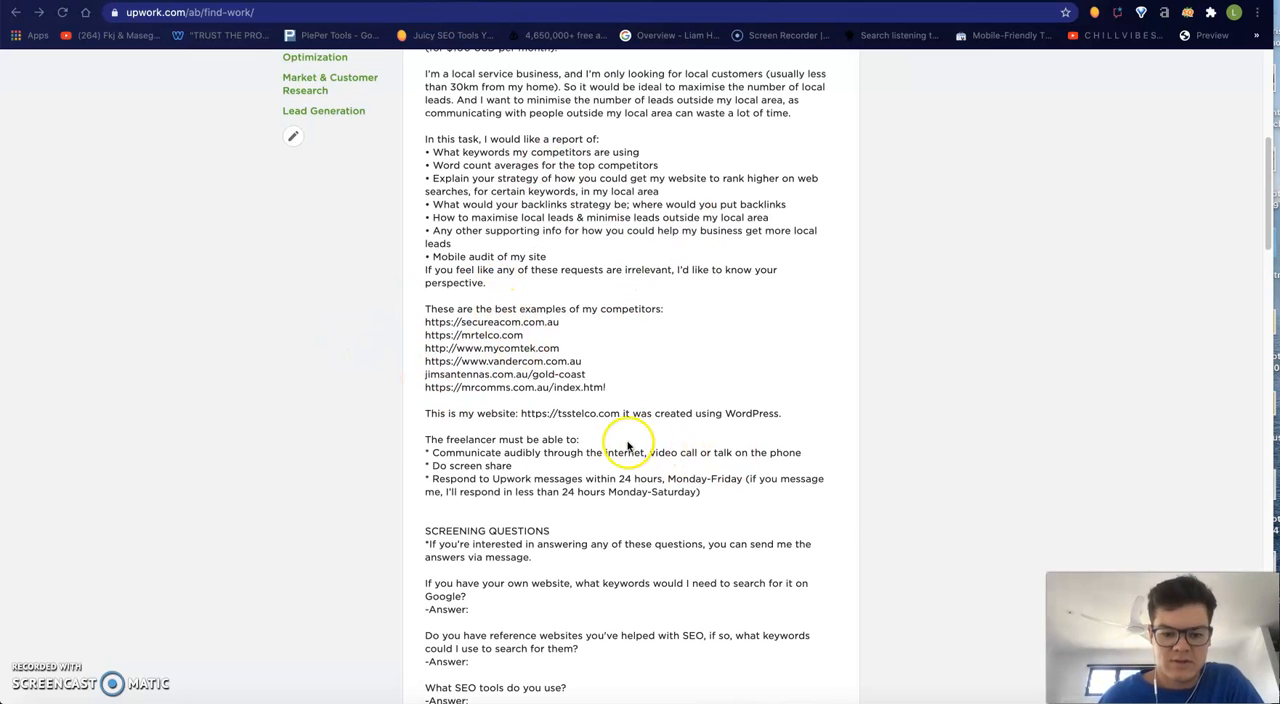
mouse_move(1016, 256)
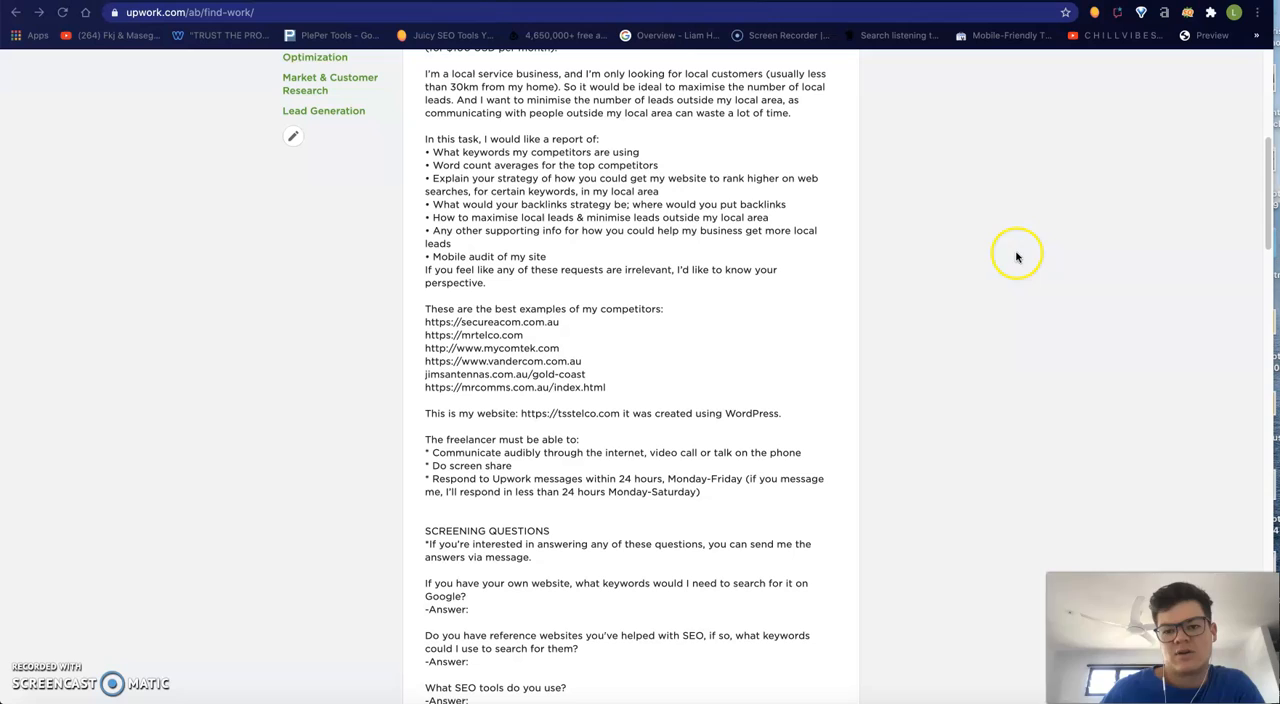
mouse_move(1026, 220)
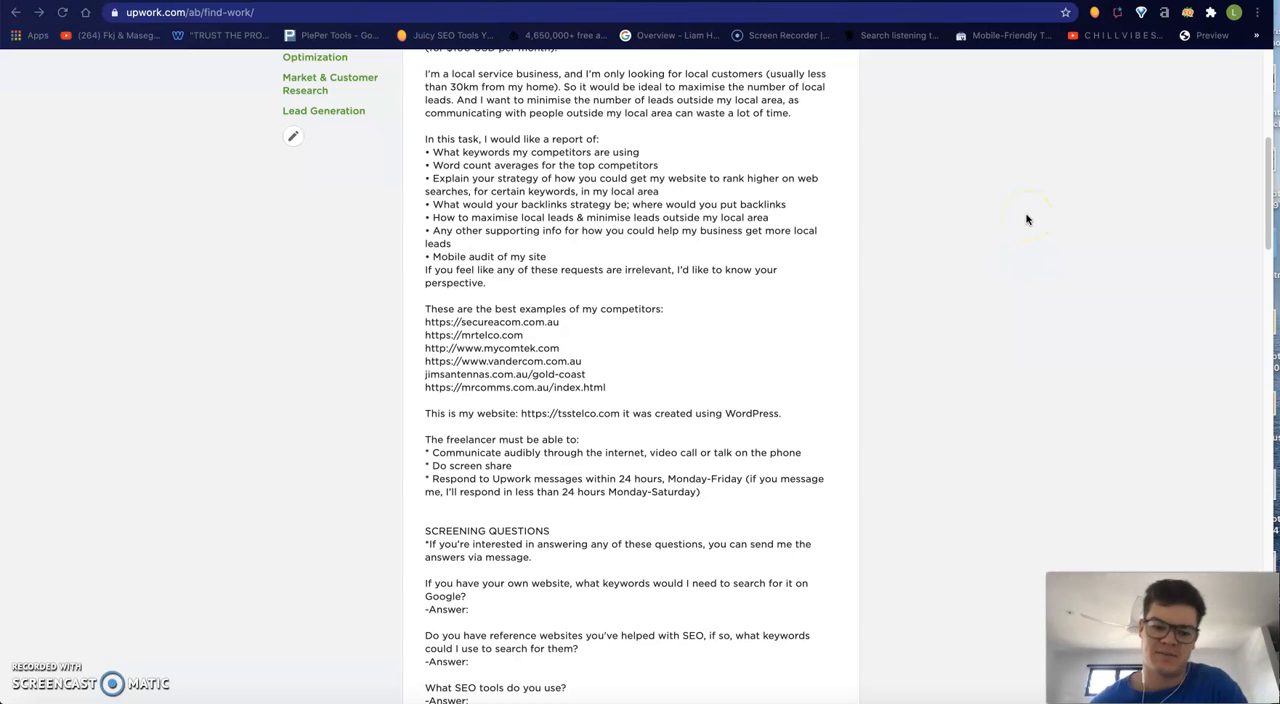
mouse_move(864, 8)
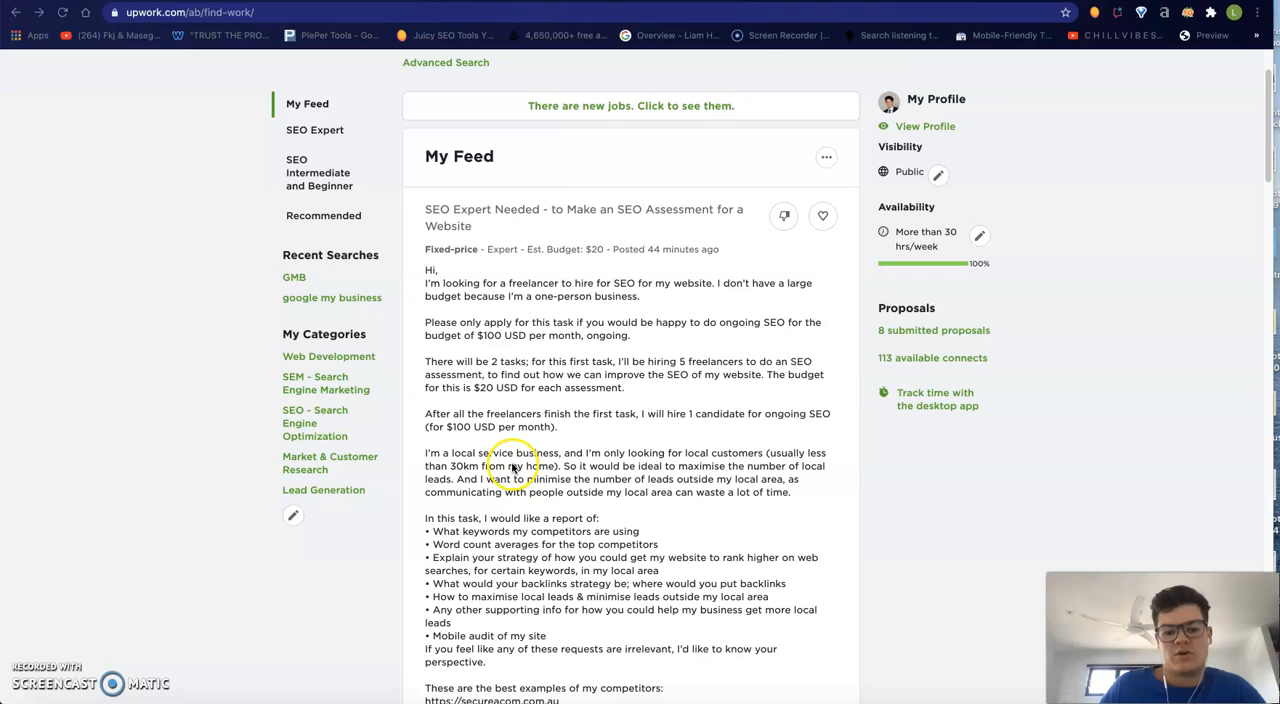
mouse_move(462, 24)
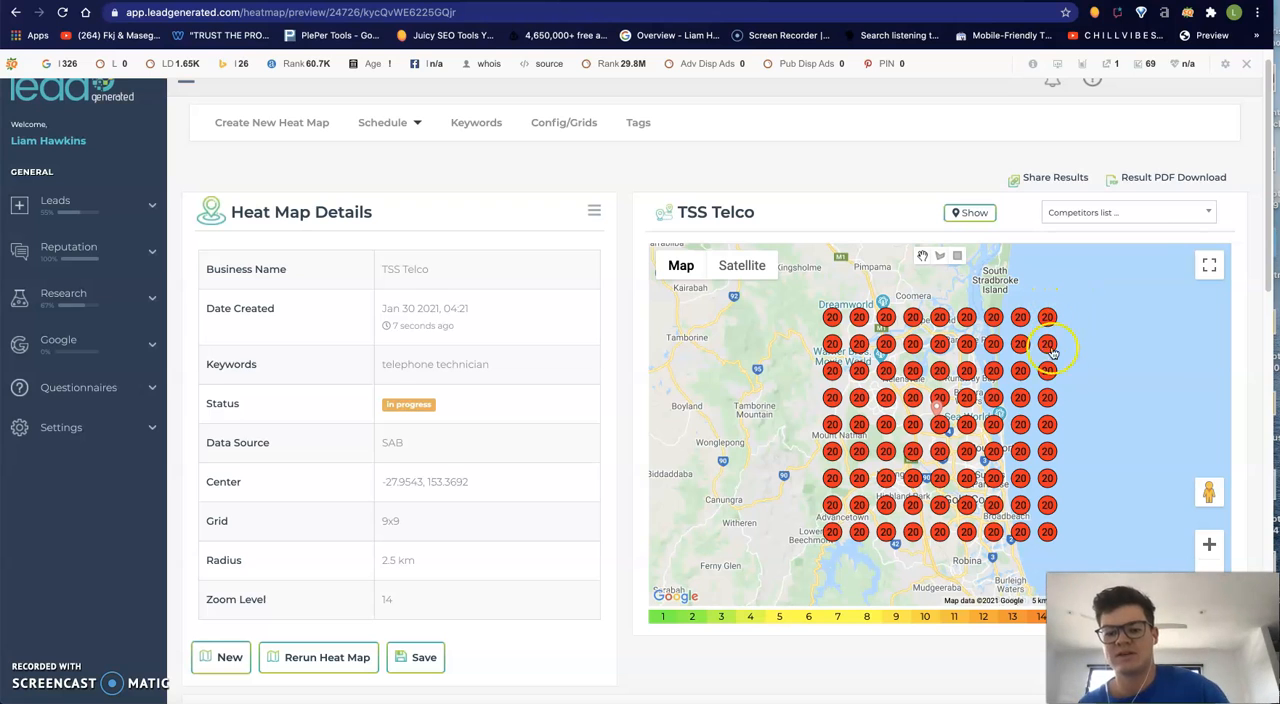
mouse_move(1152, 376)
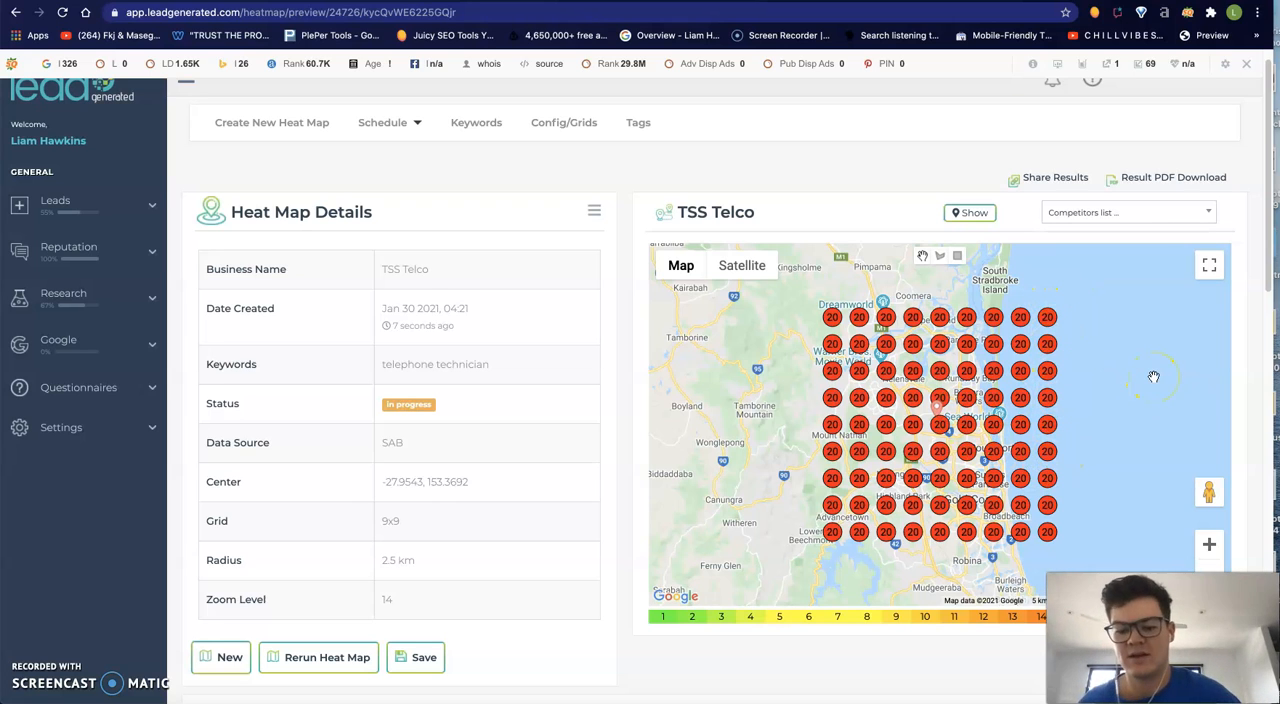
mouse_move(1128, 290)
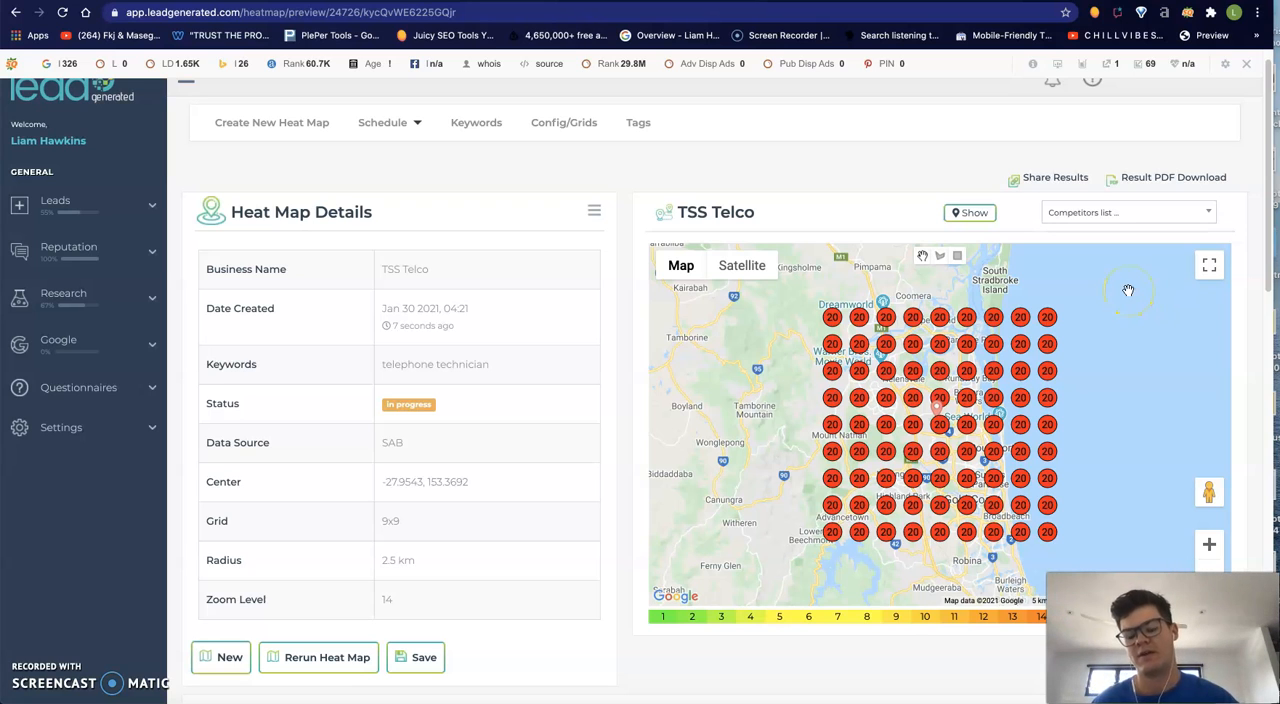
mouse_move(838, 316)
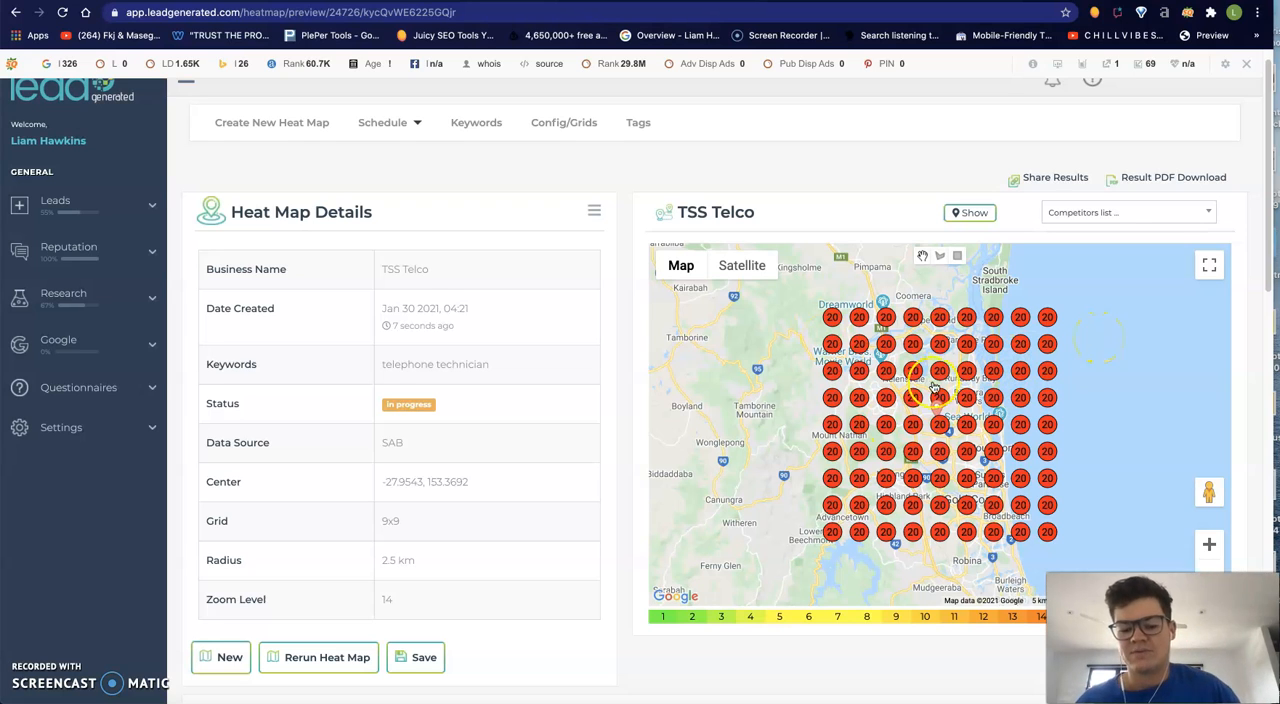
mouse_move(940, 436)
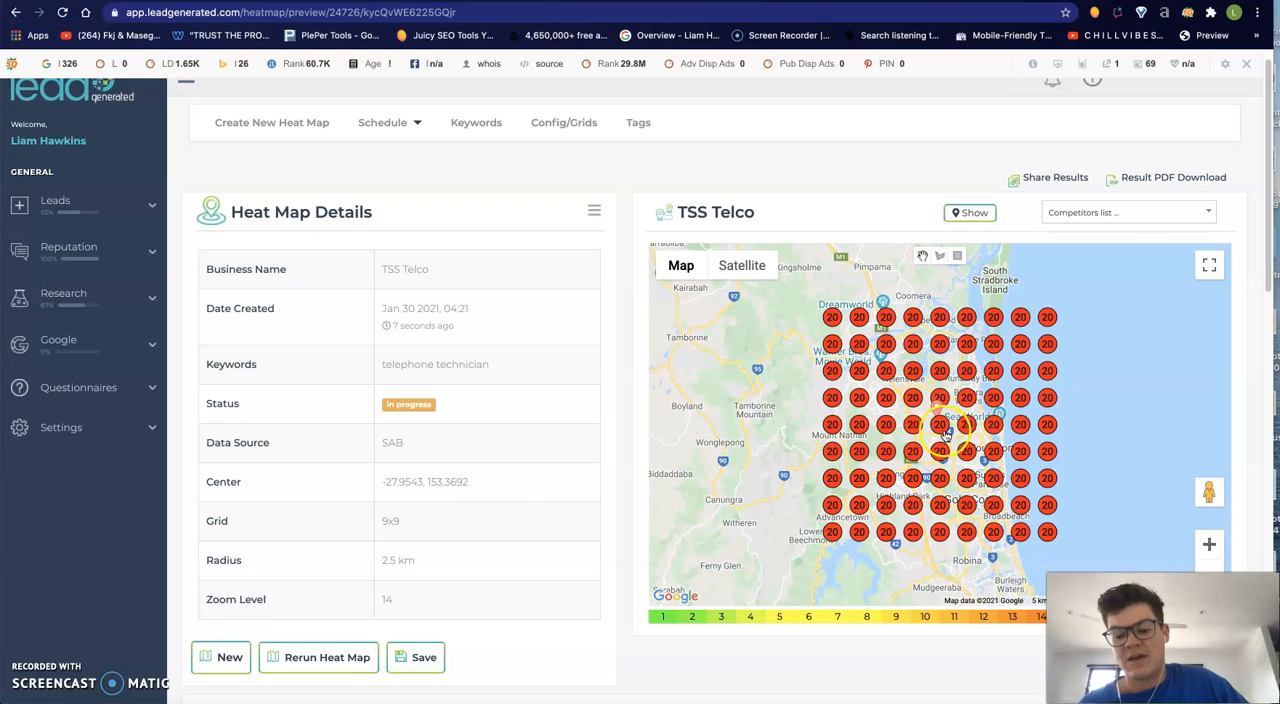
mouse_move(940, 410)
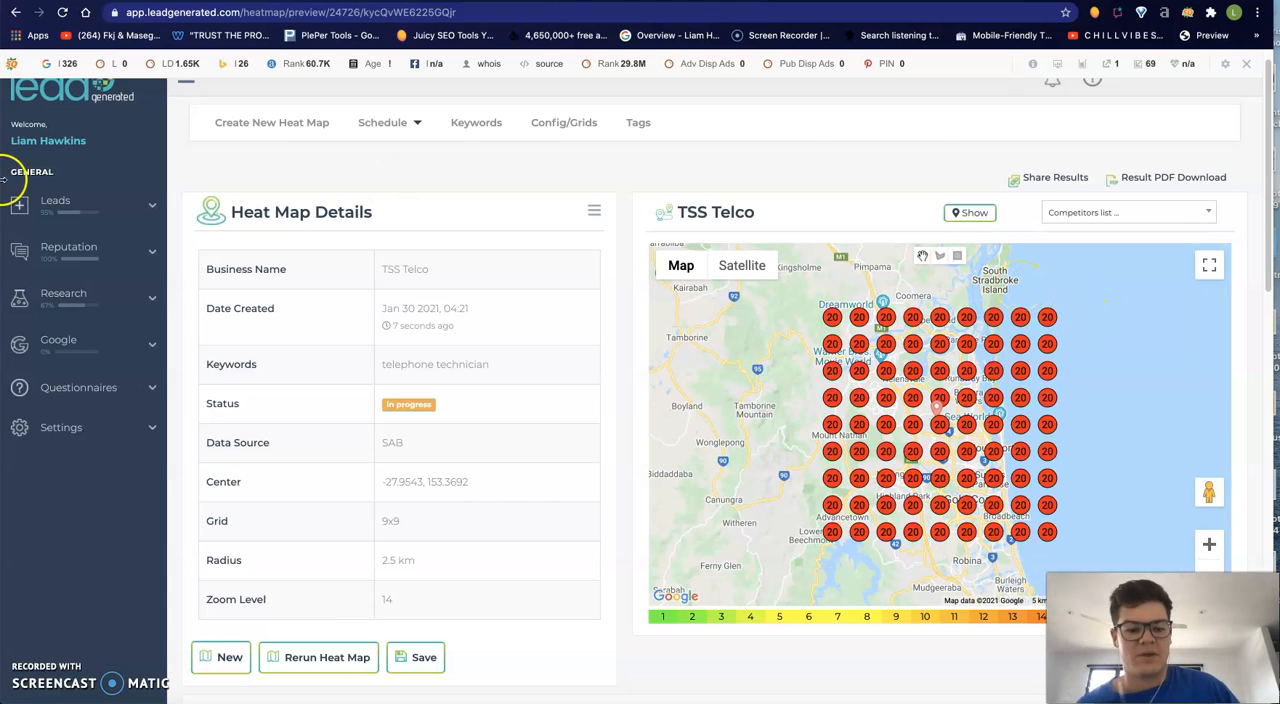
mouse_move(590, 180)
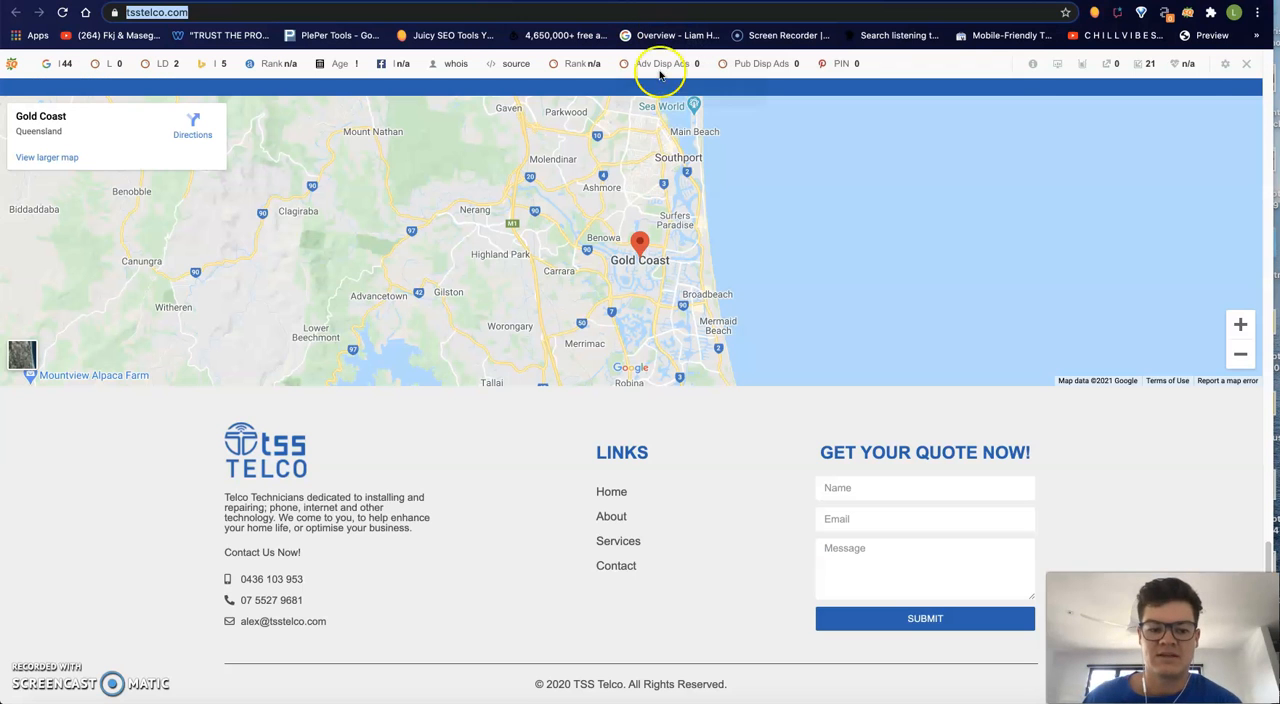
scroll(up, 3)
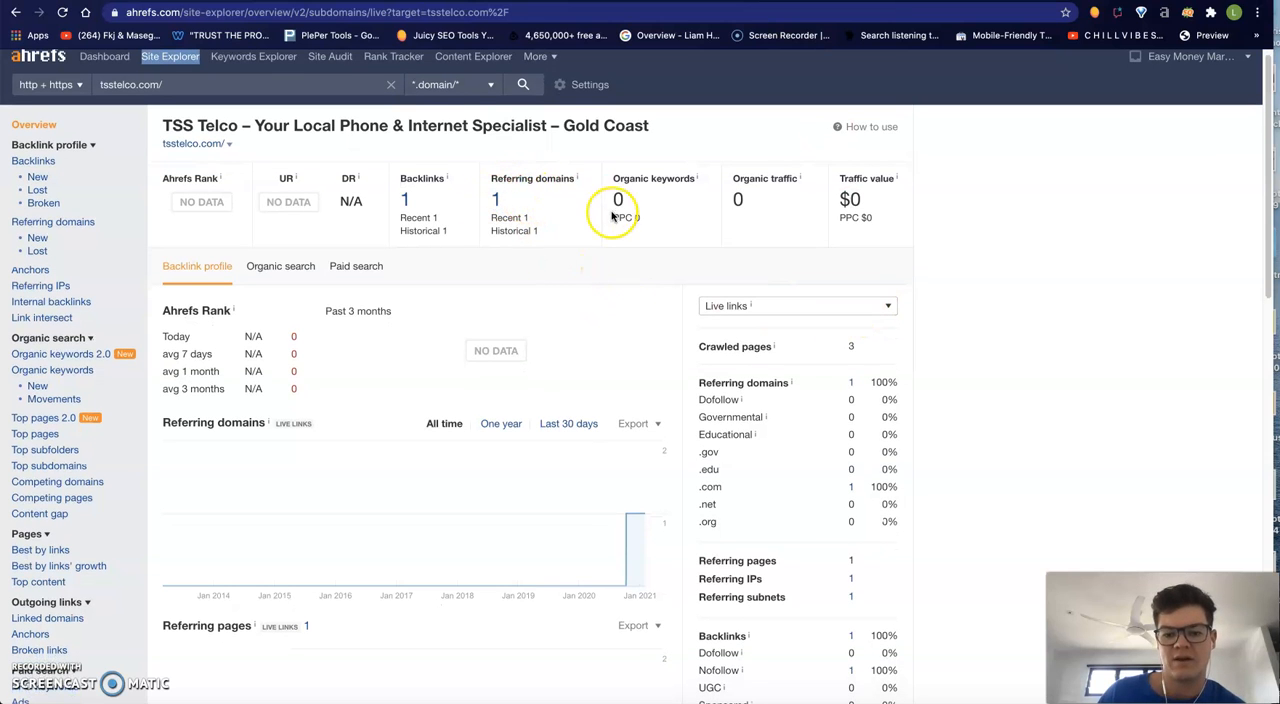
Scroll the tsstelco.com Ahrefs overview showing 1 backlink, 1 referring domain, zero keywords.
scroll(down, 3)
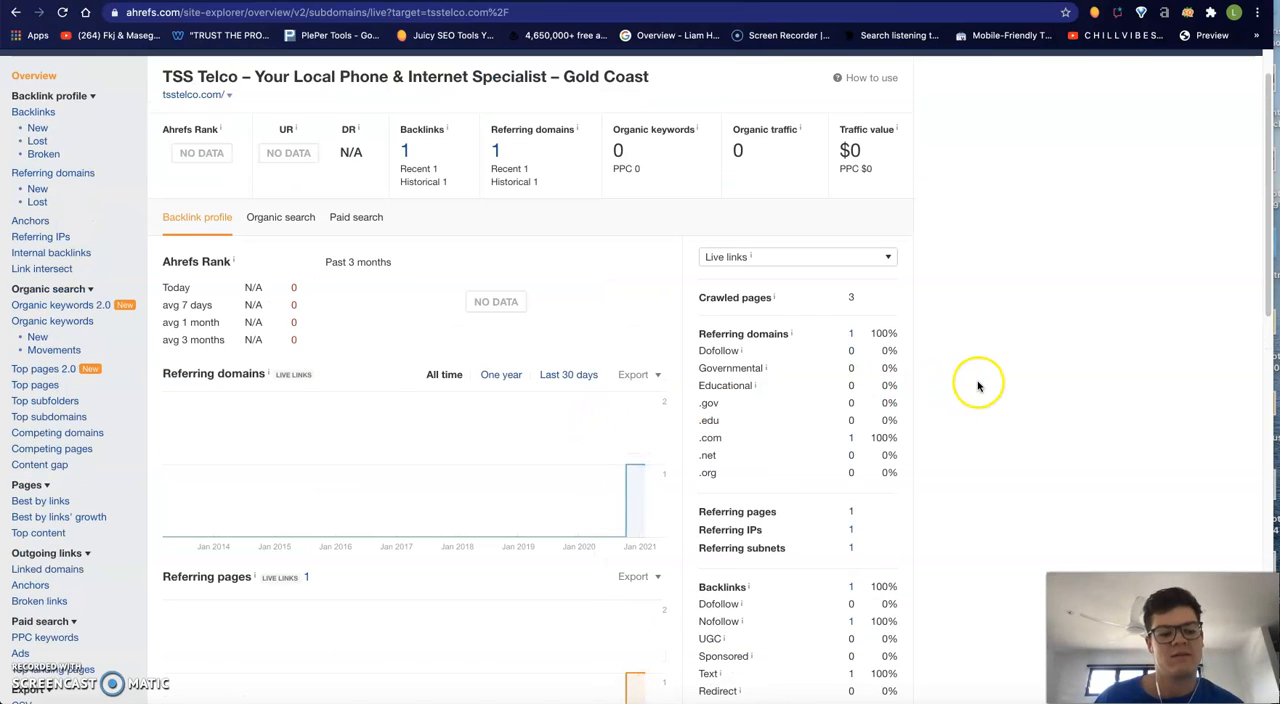
mouse_move(836, 96)
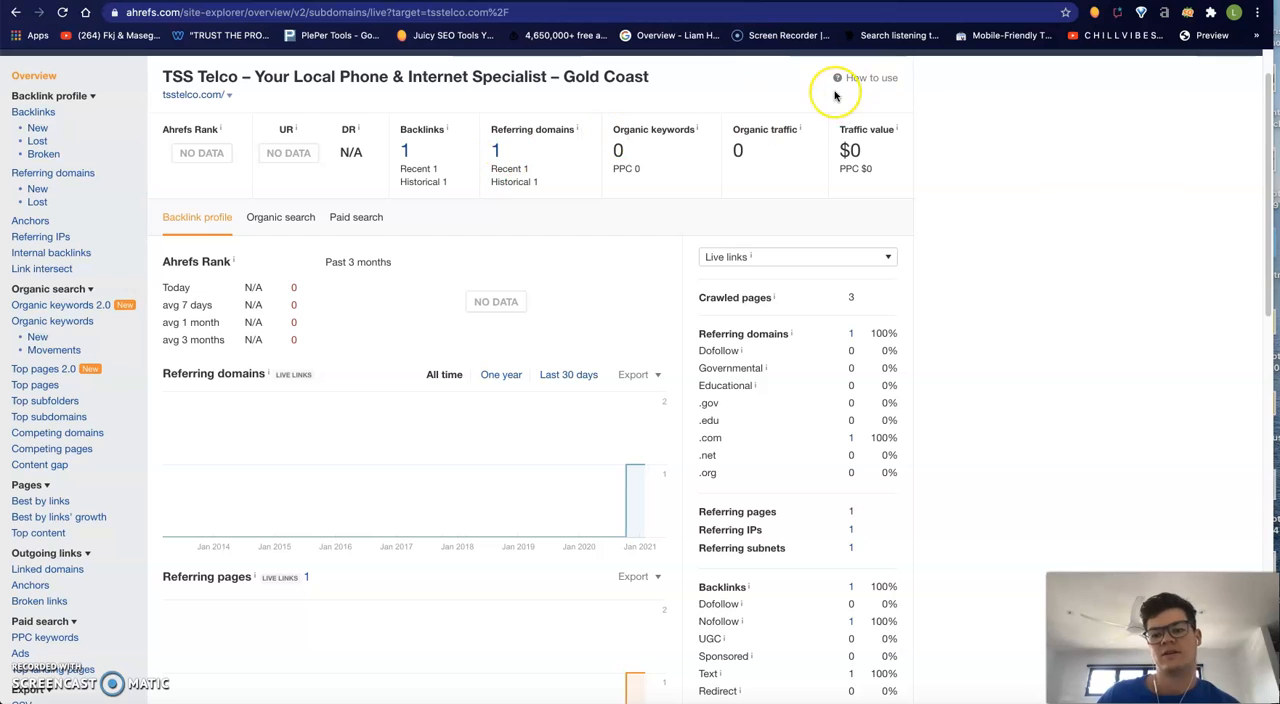
mouse_move(870, 112)
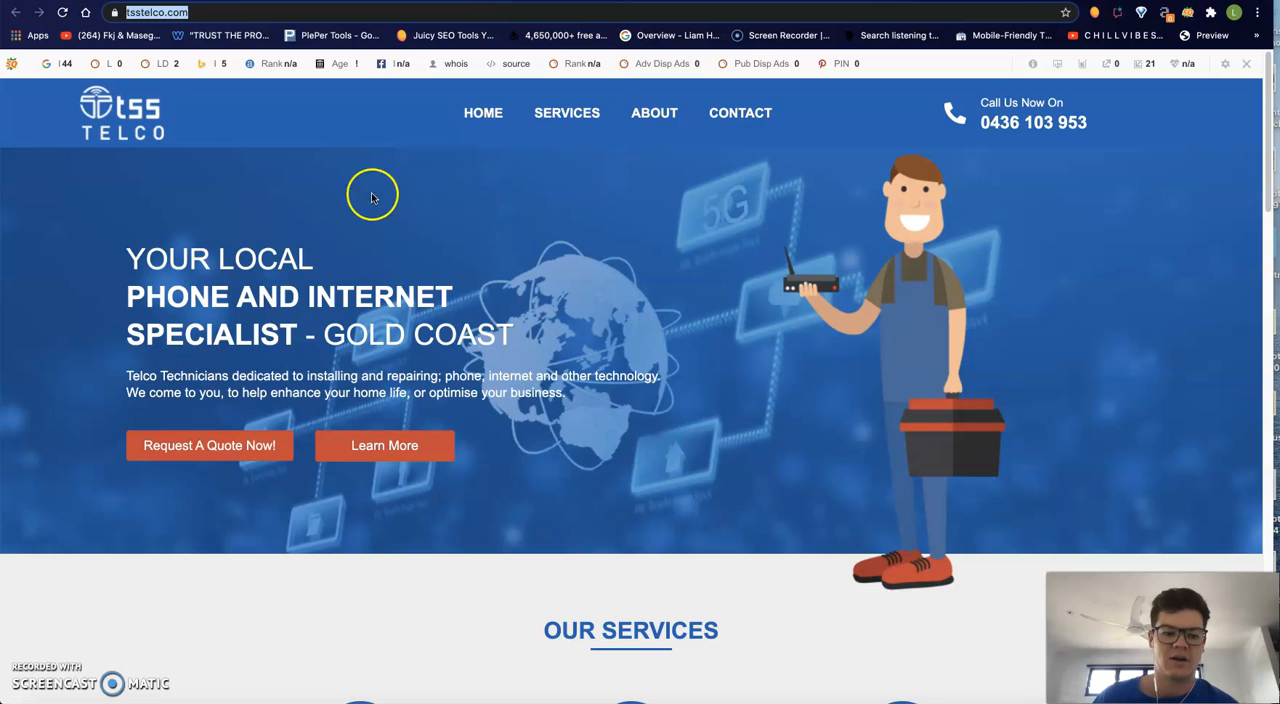
Scroll down the TSS Telco homepage through services, contact details, Gold Coast map and quote form.
scroll(down, 3)
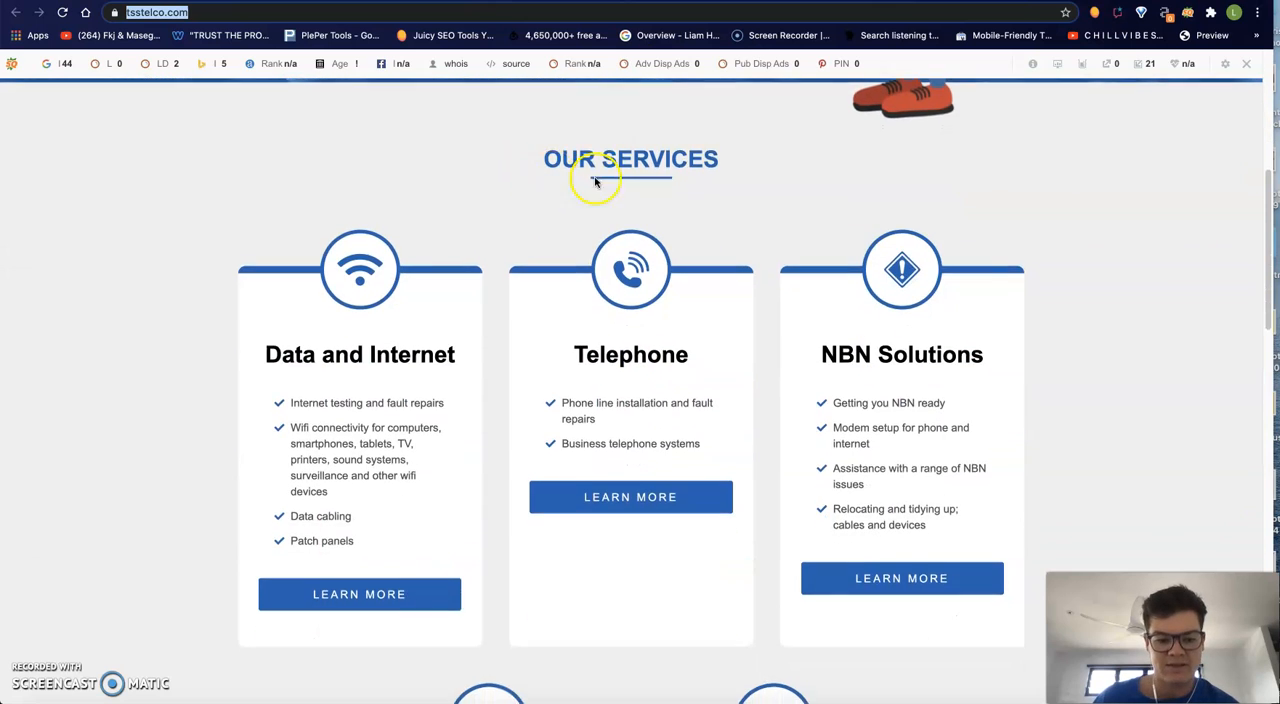
scroll(down, 3)
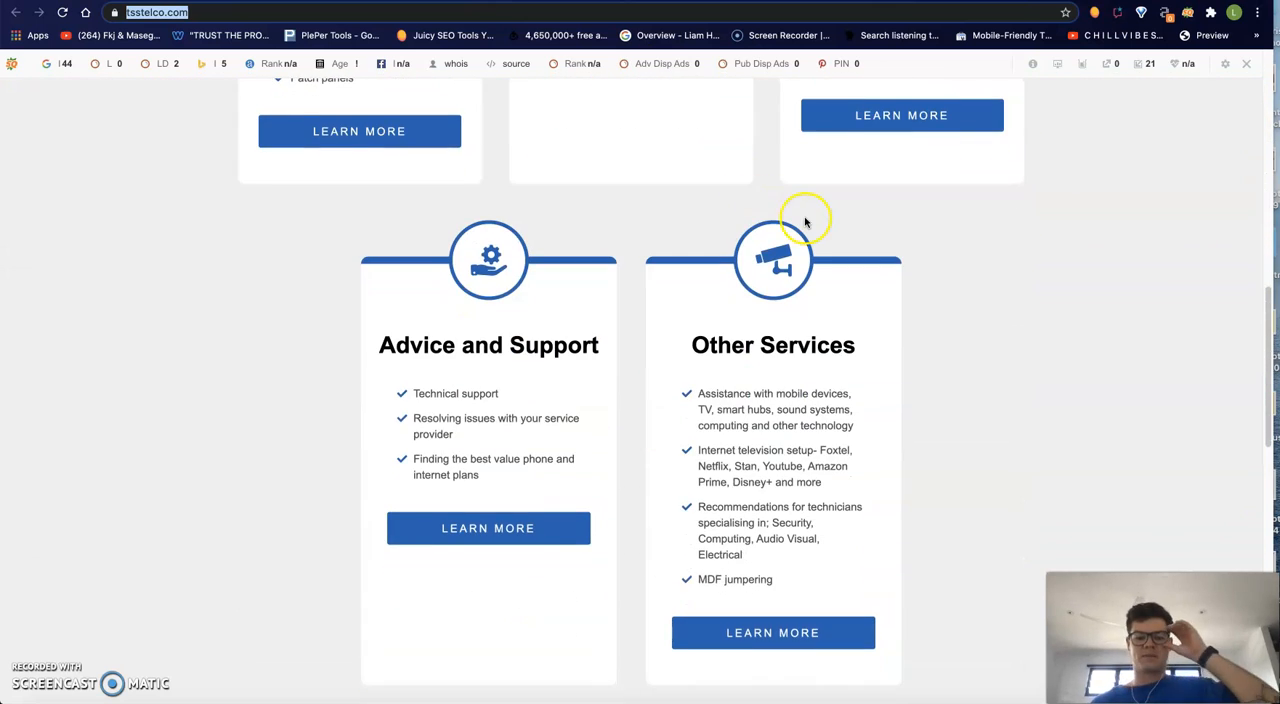
scroll(down, 3)
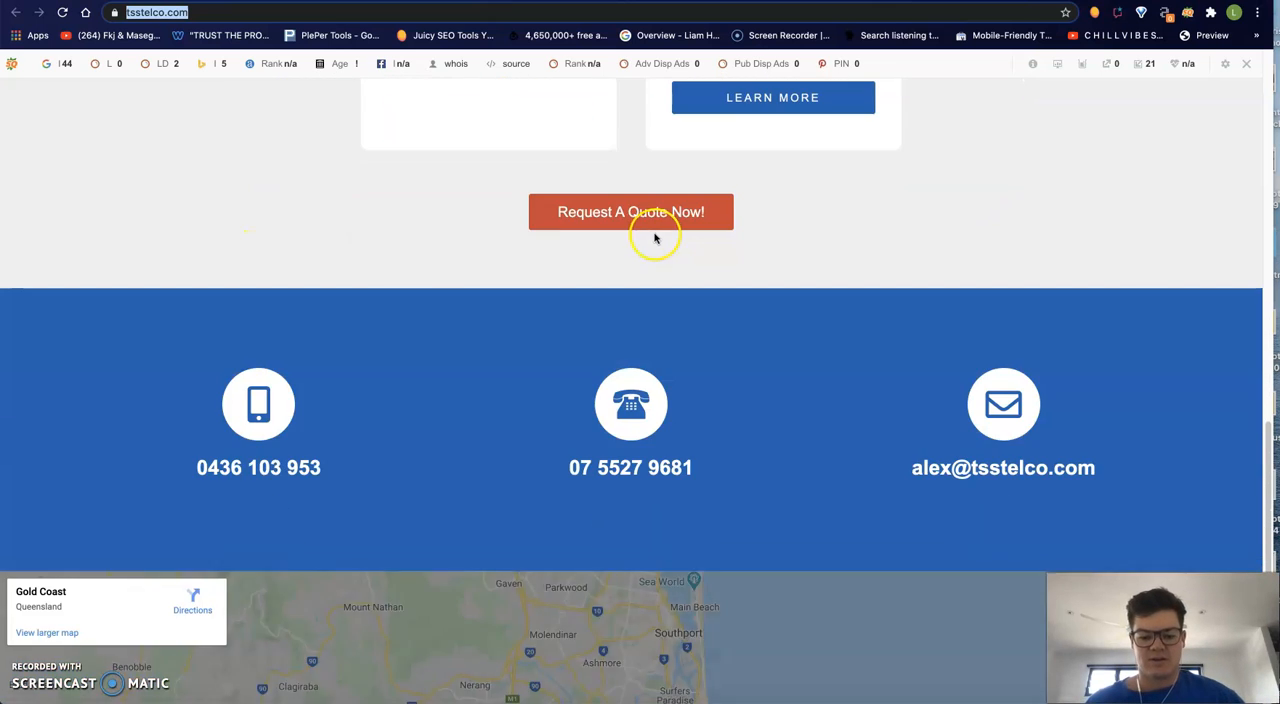
scroll(down, 3)
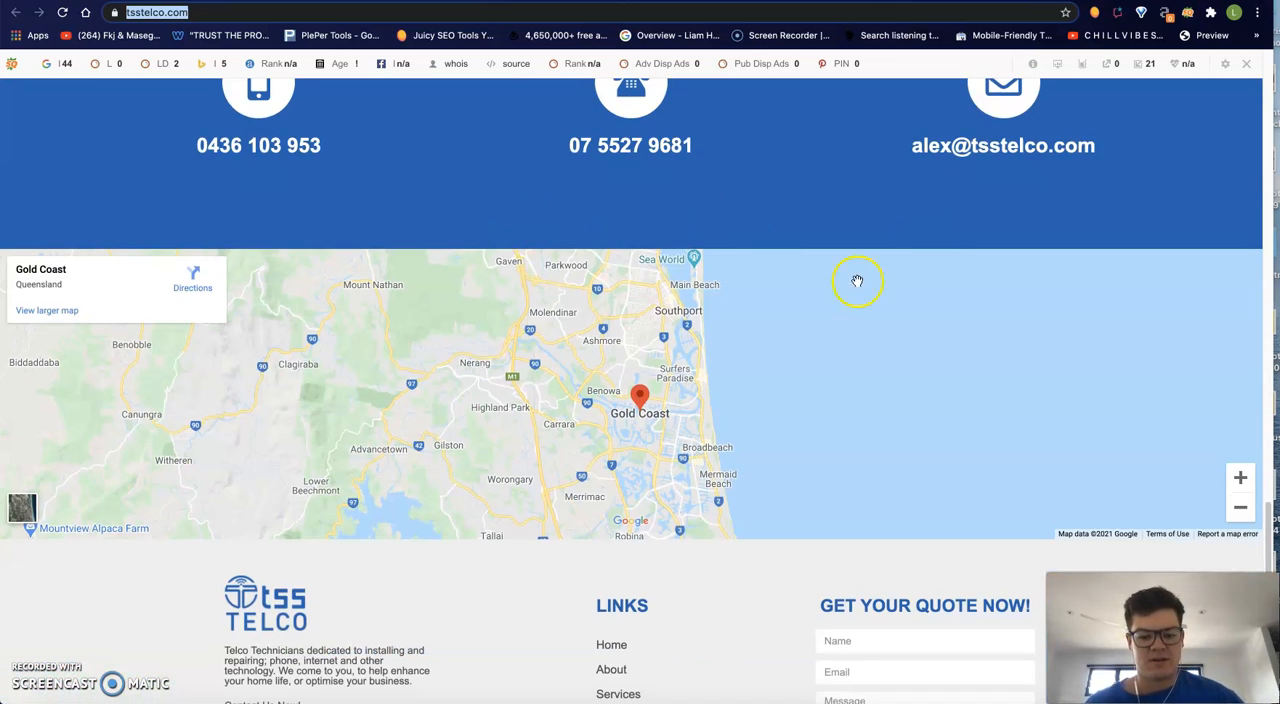
scroll(down, 3)
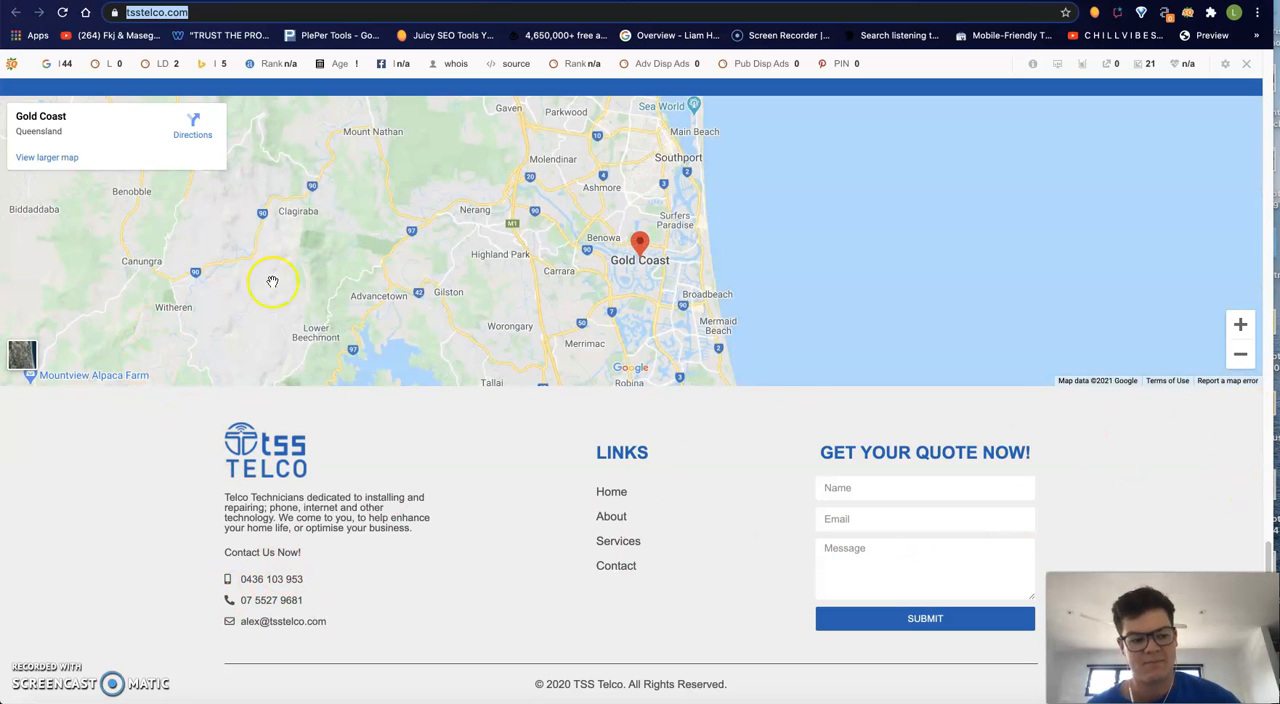
mouse_move(264, 528)
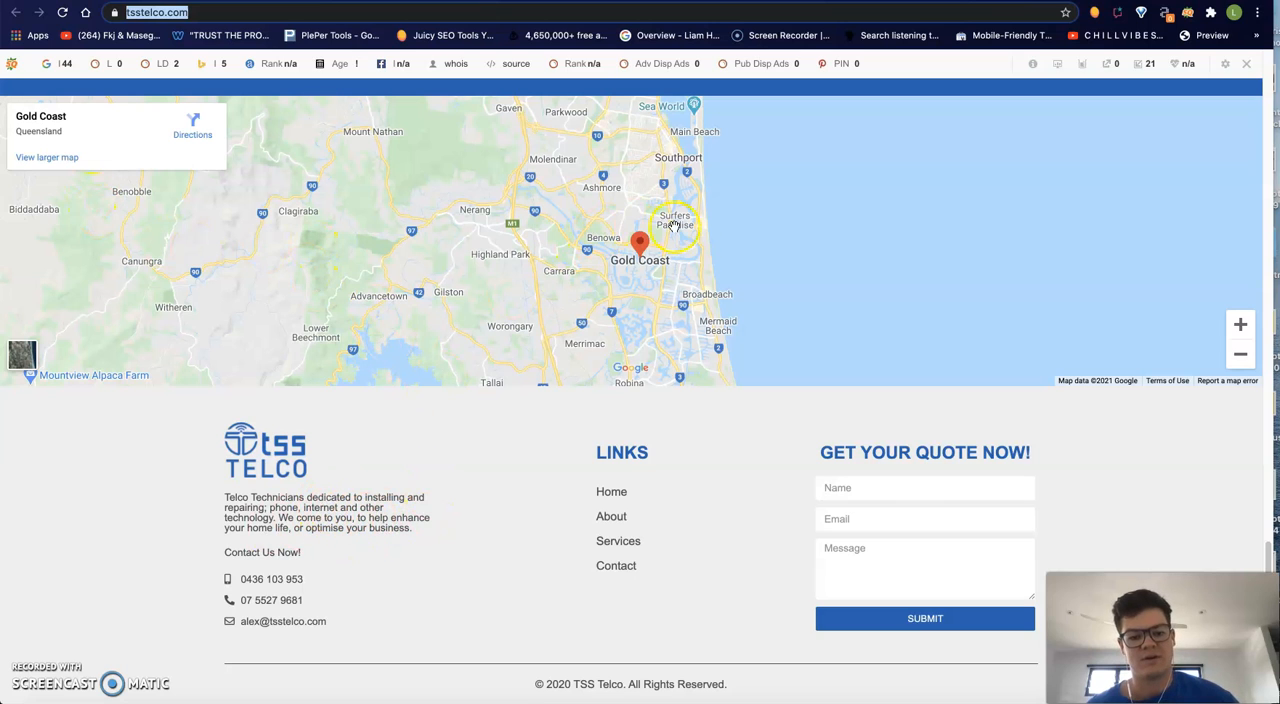
scroll(down, 3)
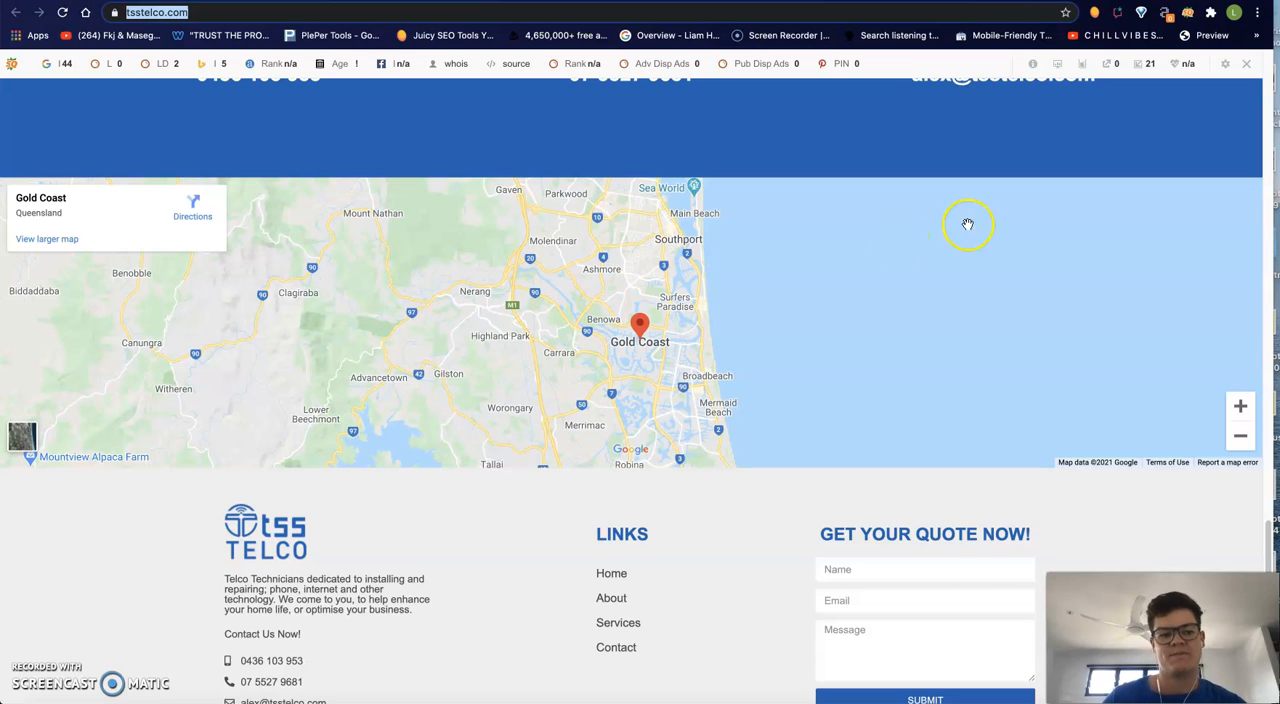
mouse_move(788, 132)
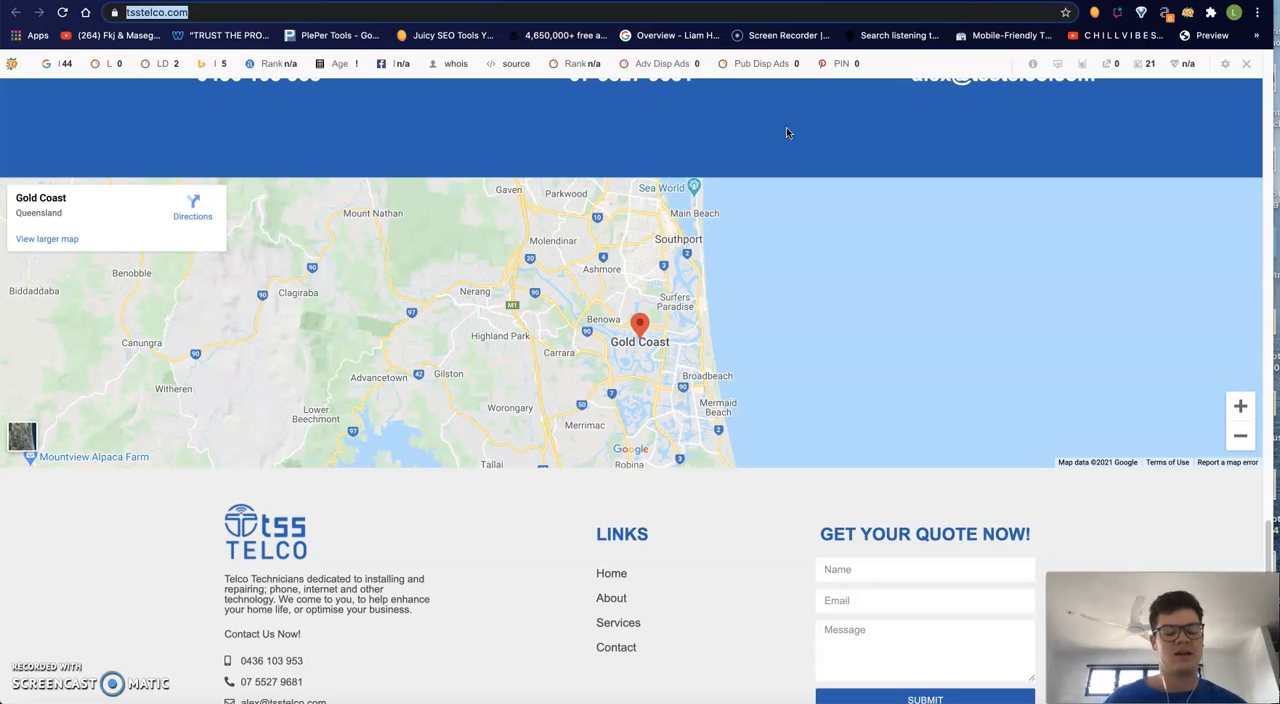
mouse_move(772, 204)
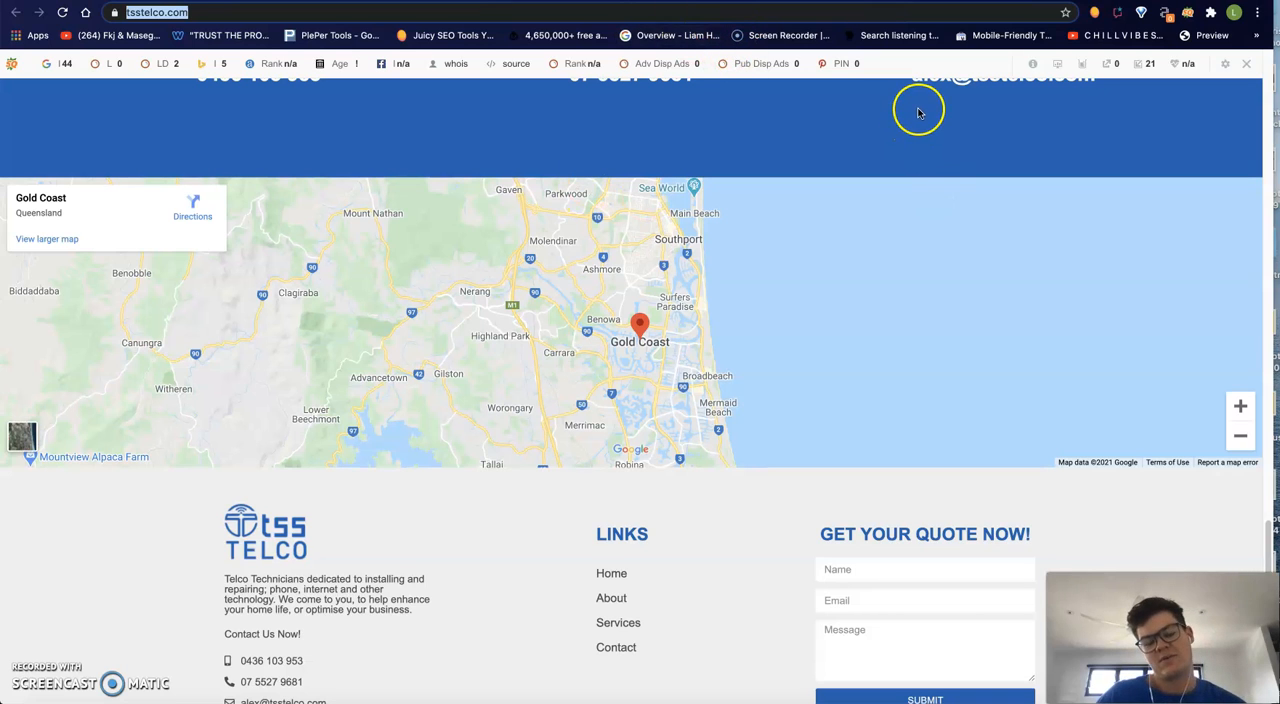
mouse_move(712, 448)
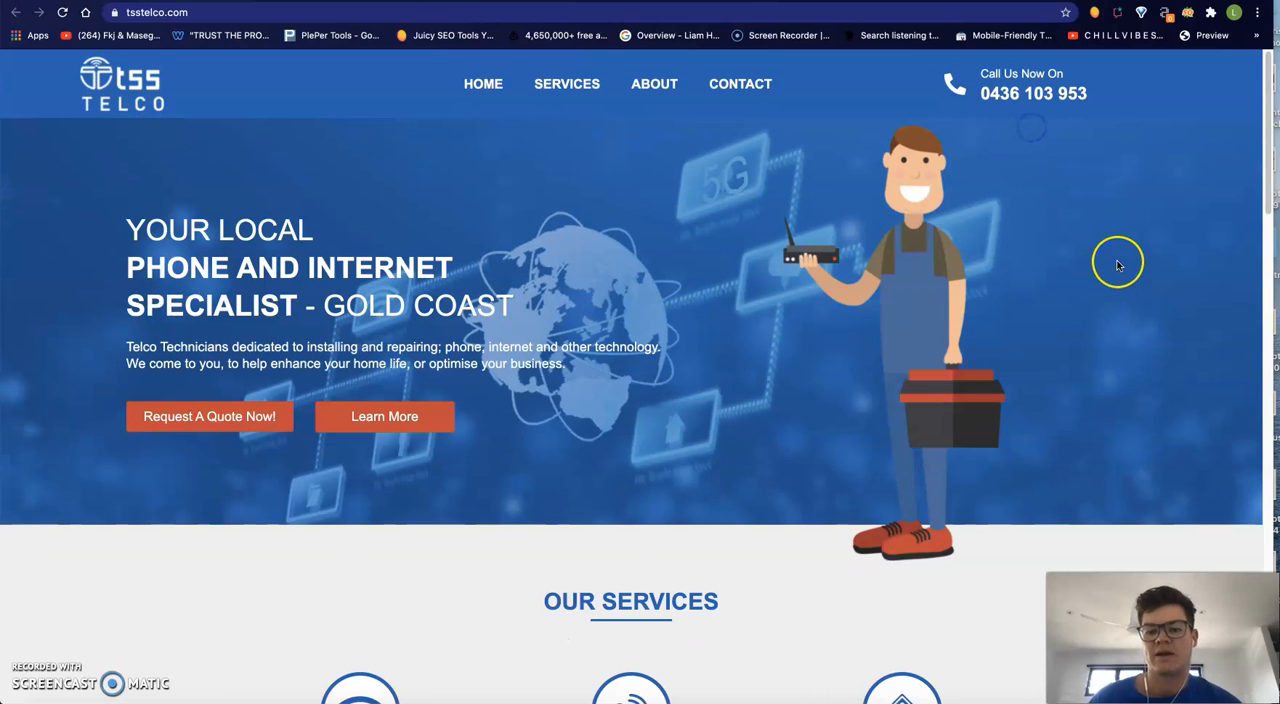
mouse_move(720, 278)
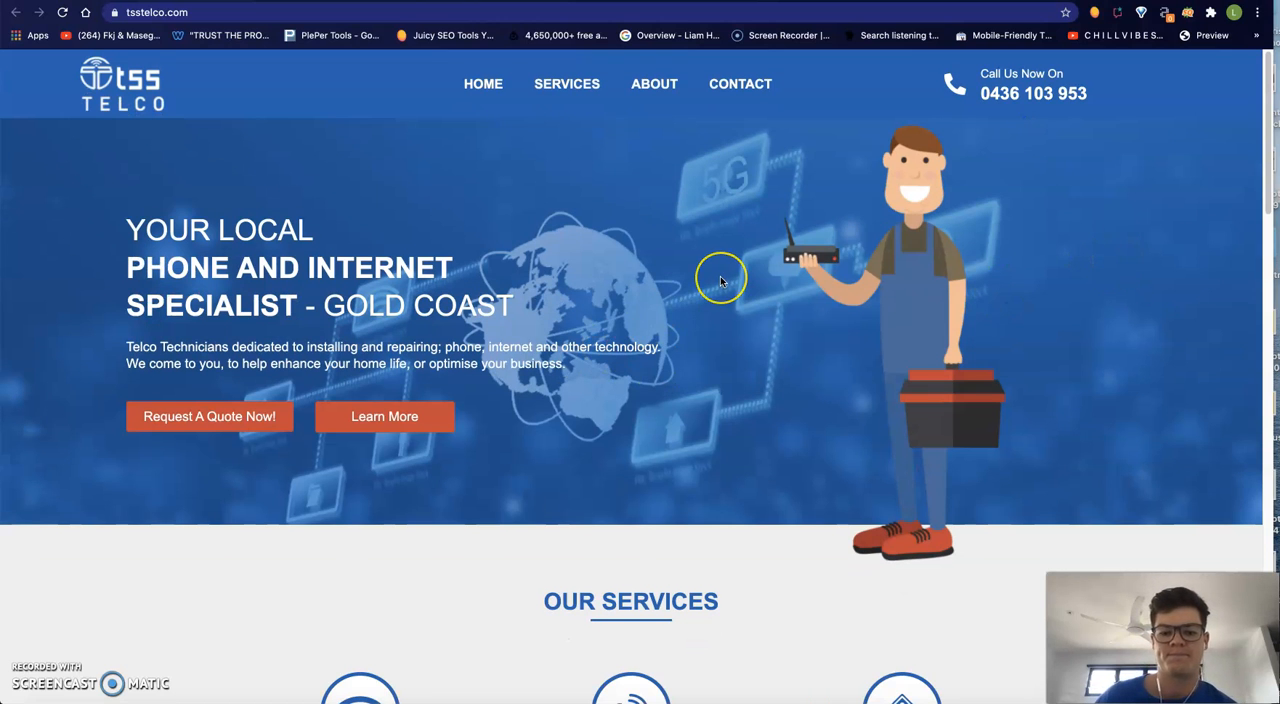
mouse_move(720, 278)
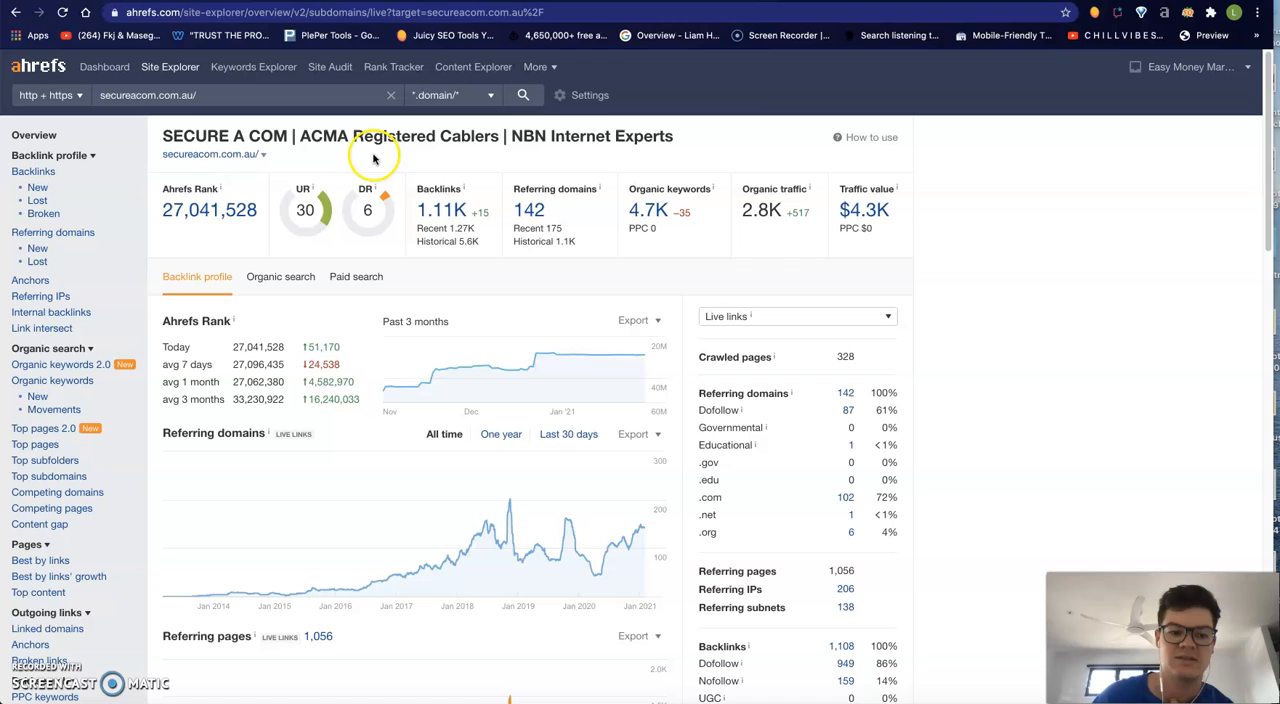
mouse_move(800, 198)
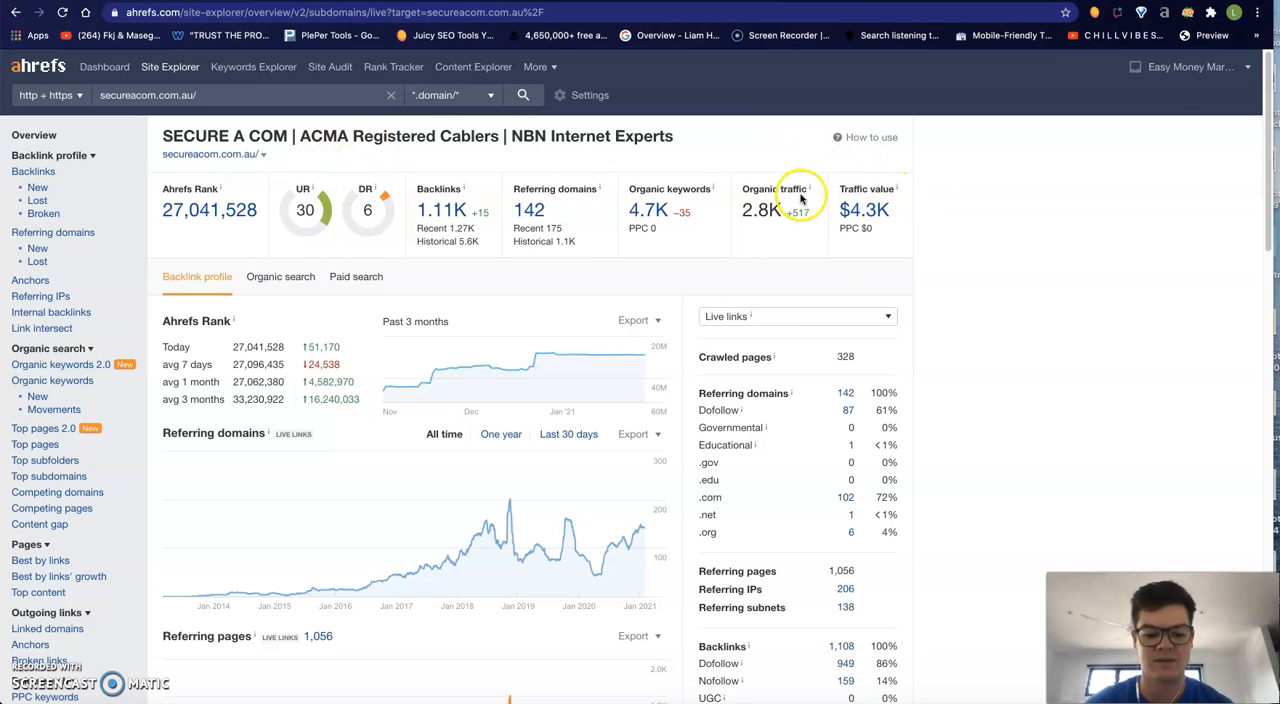
Scroll securecom.com.au's overview to the referring domains and referring pages charts.
scroll(down, 3)
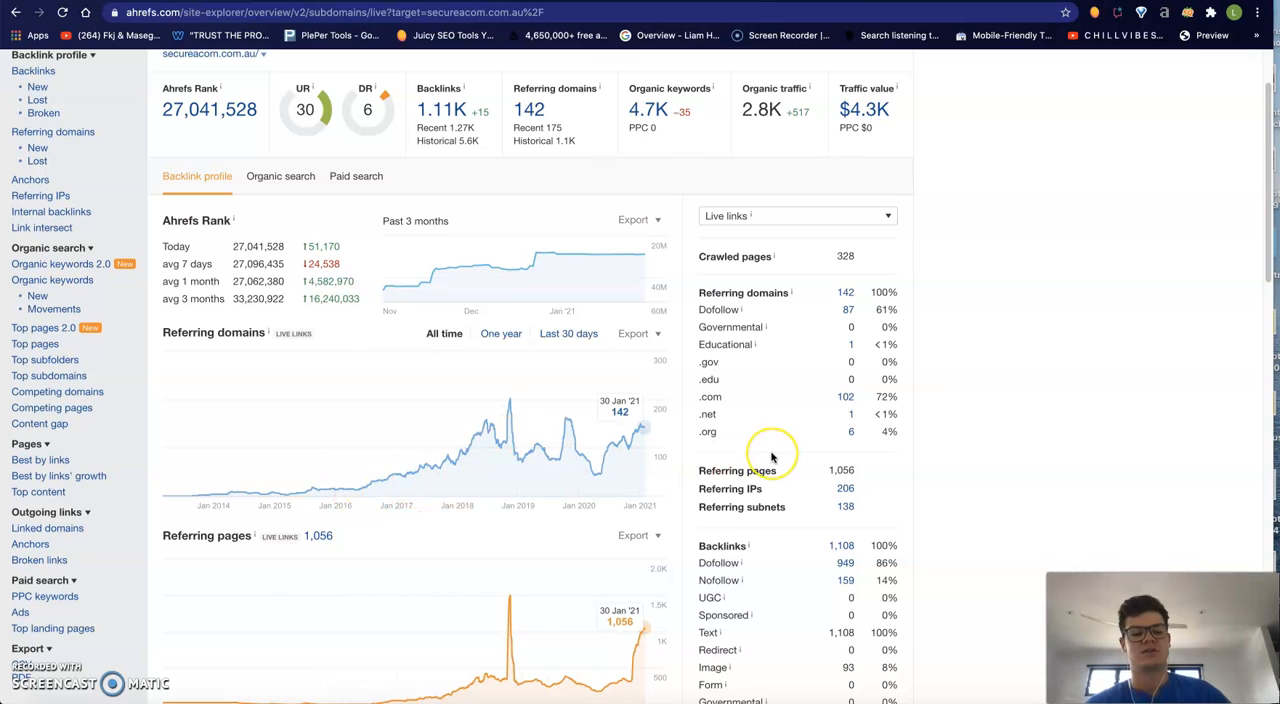
mouse_move(1052, 324)
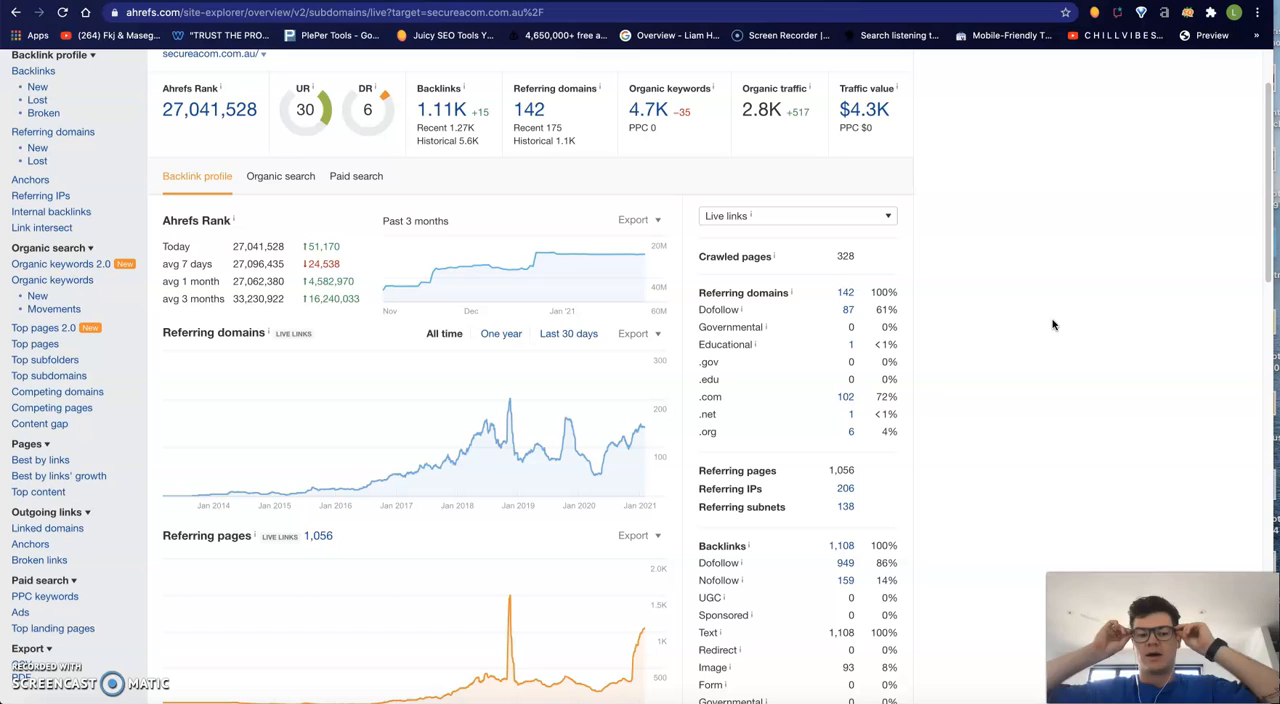
scroll(down, 3)
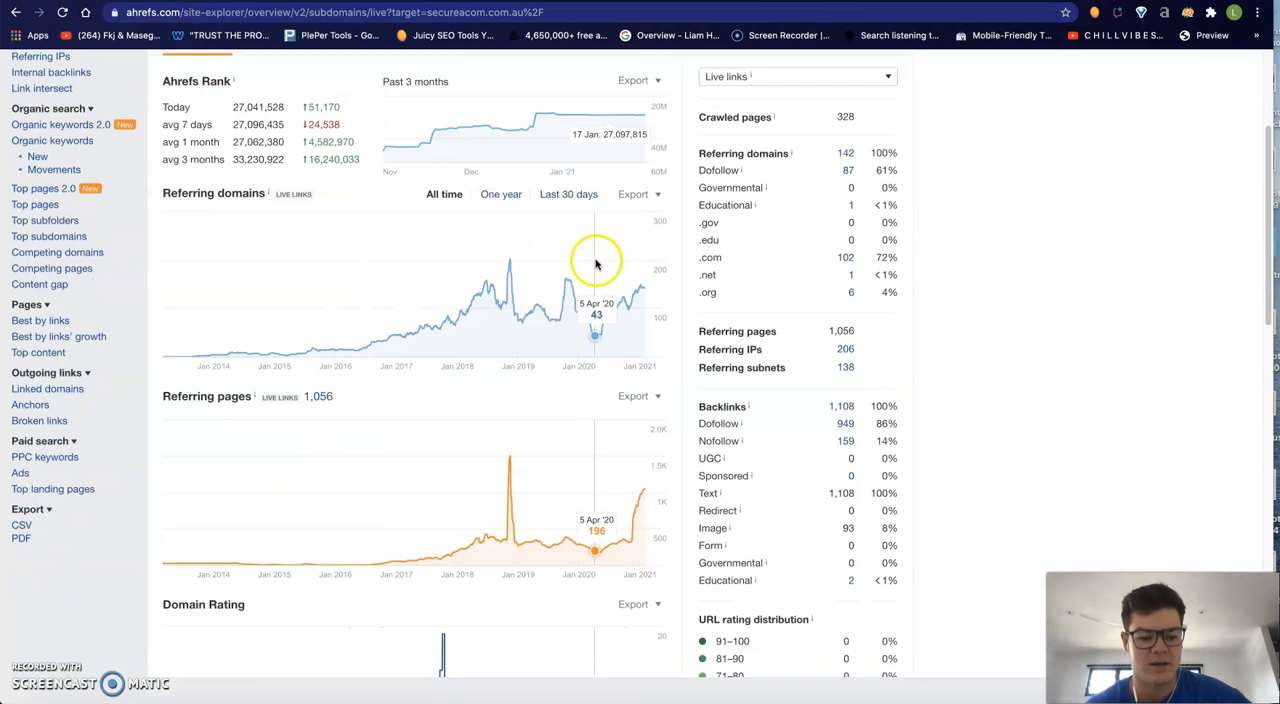
scroll(up, 3)
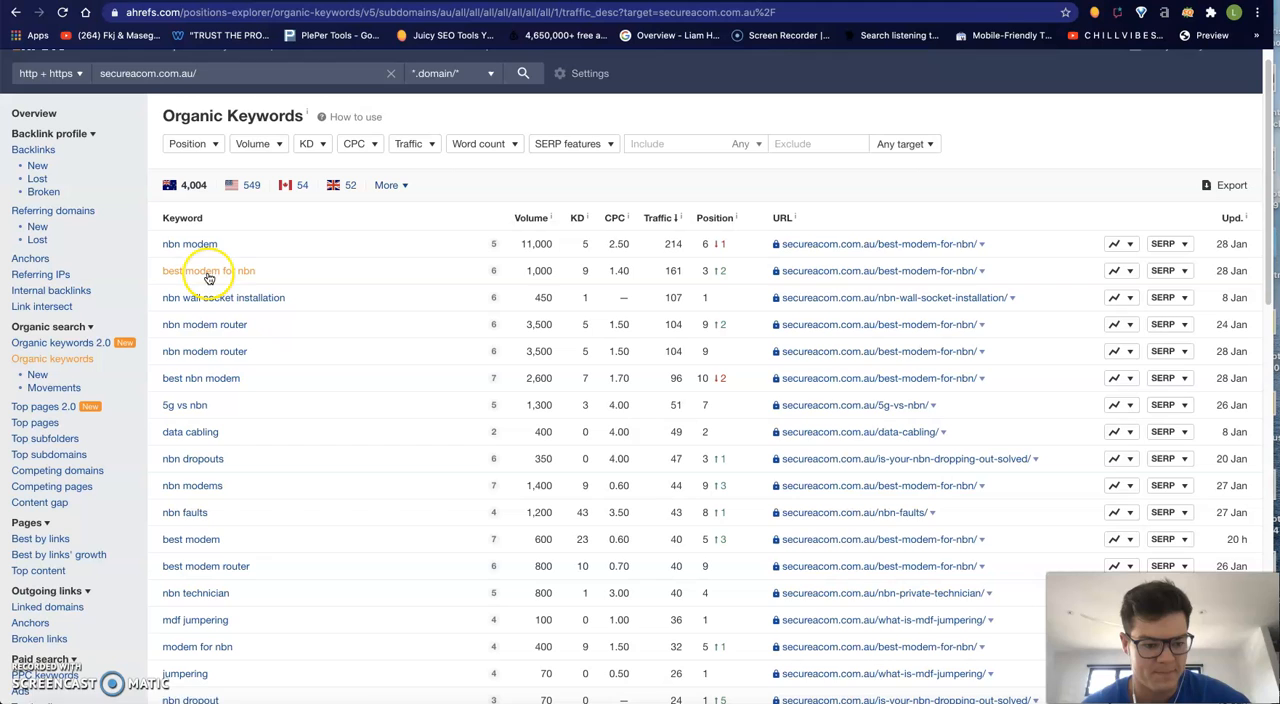
Scroll through securecom.com.au's organic keywords table led by 'nbn modem'.
scroll(down, 3)
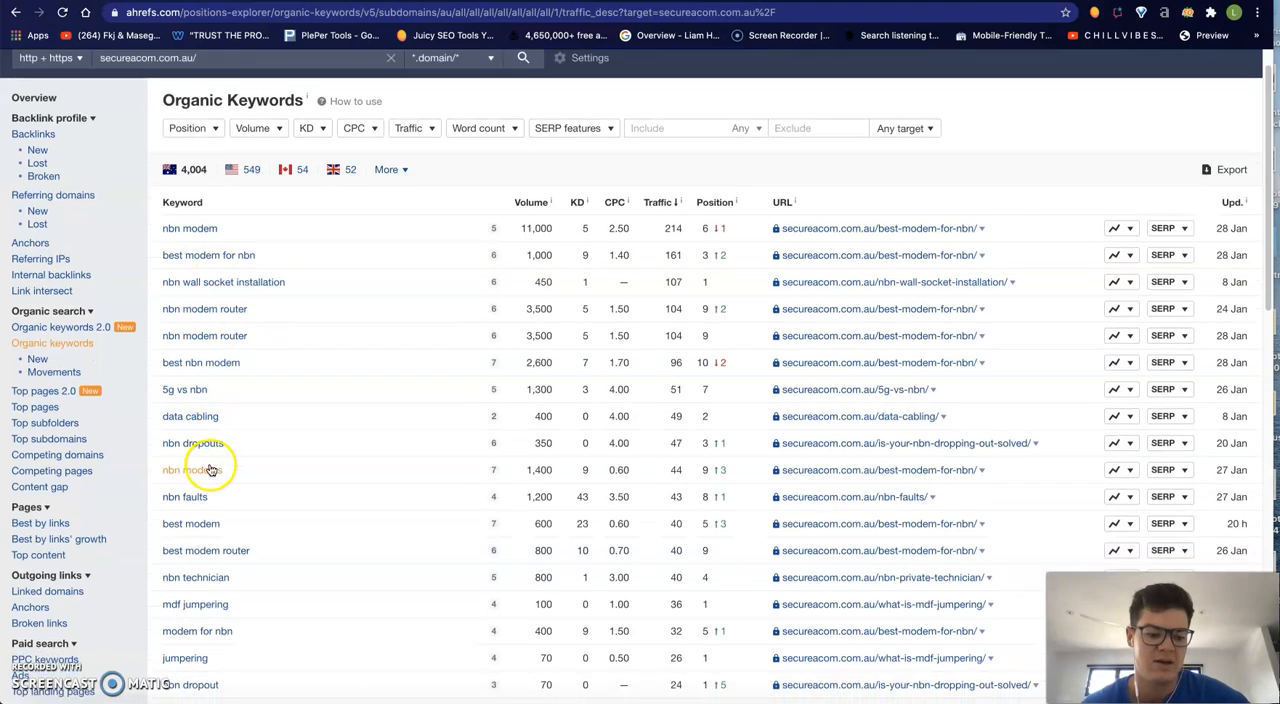
scroll(down, 3)
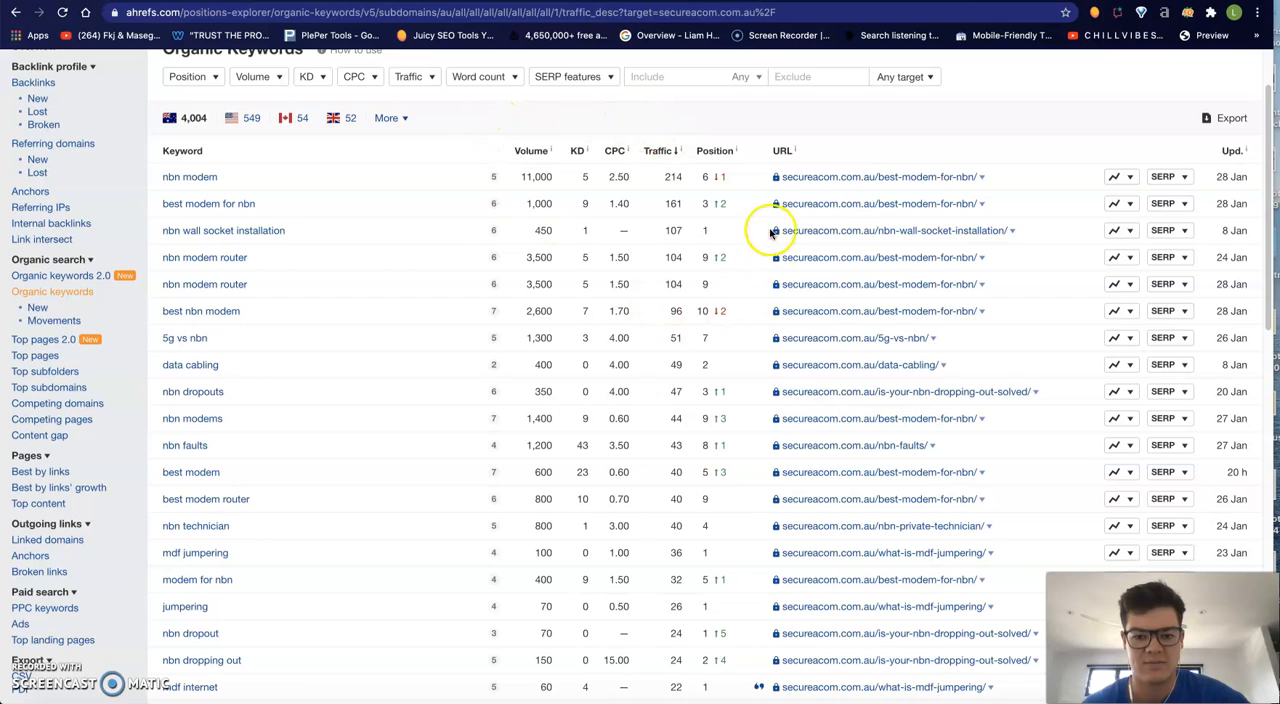
mouse_move(516, 212)
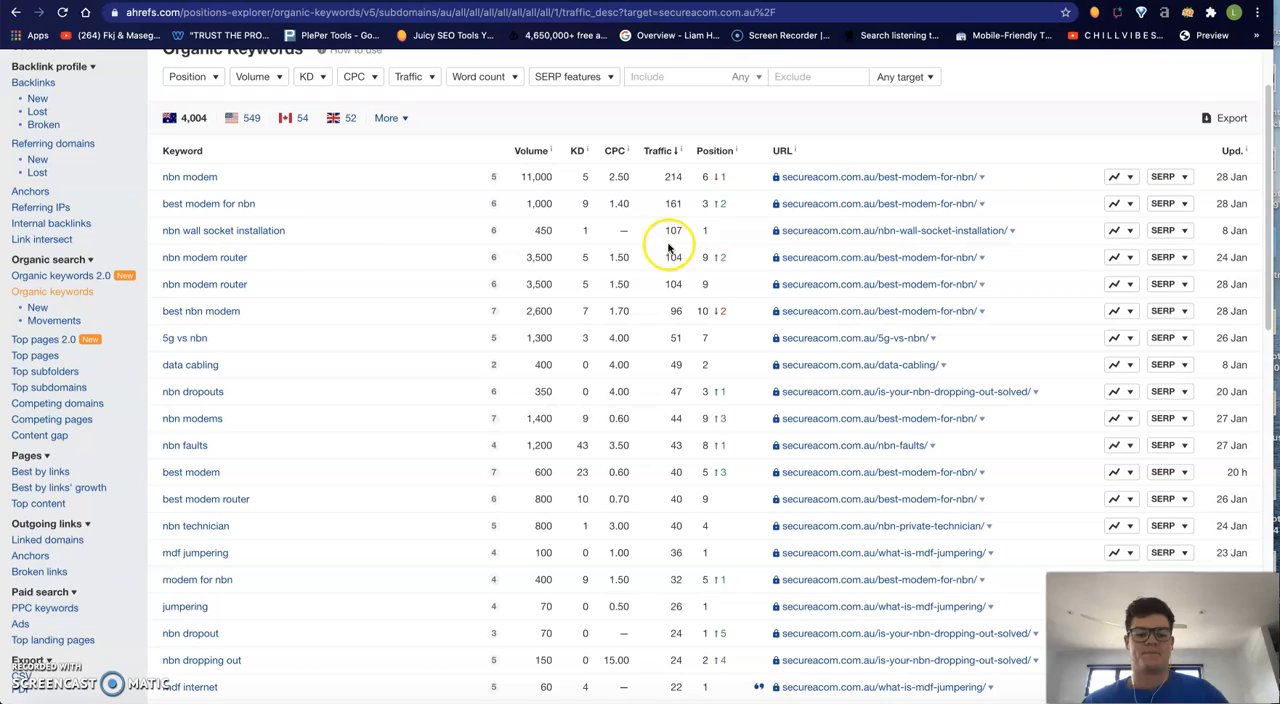
scroll(down, 3)
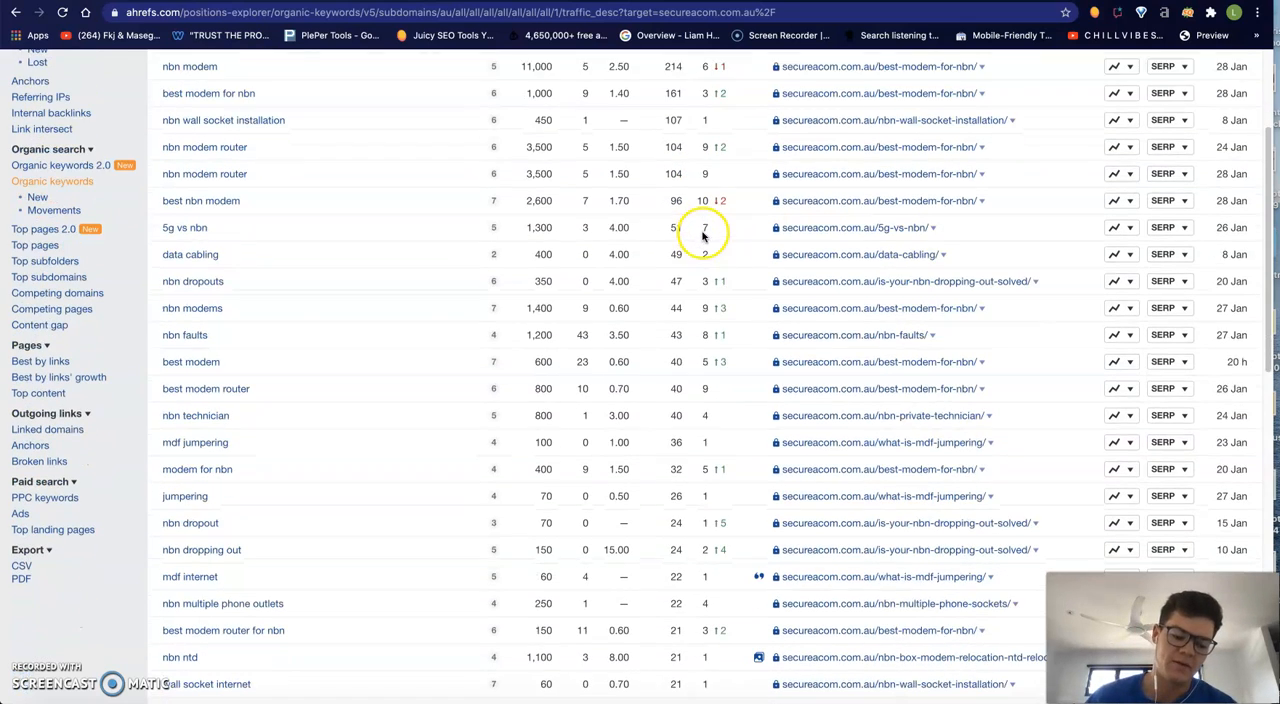
scroll(down, 3)
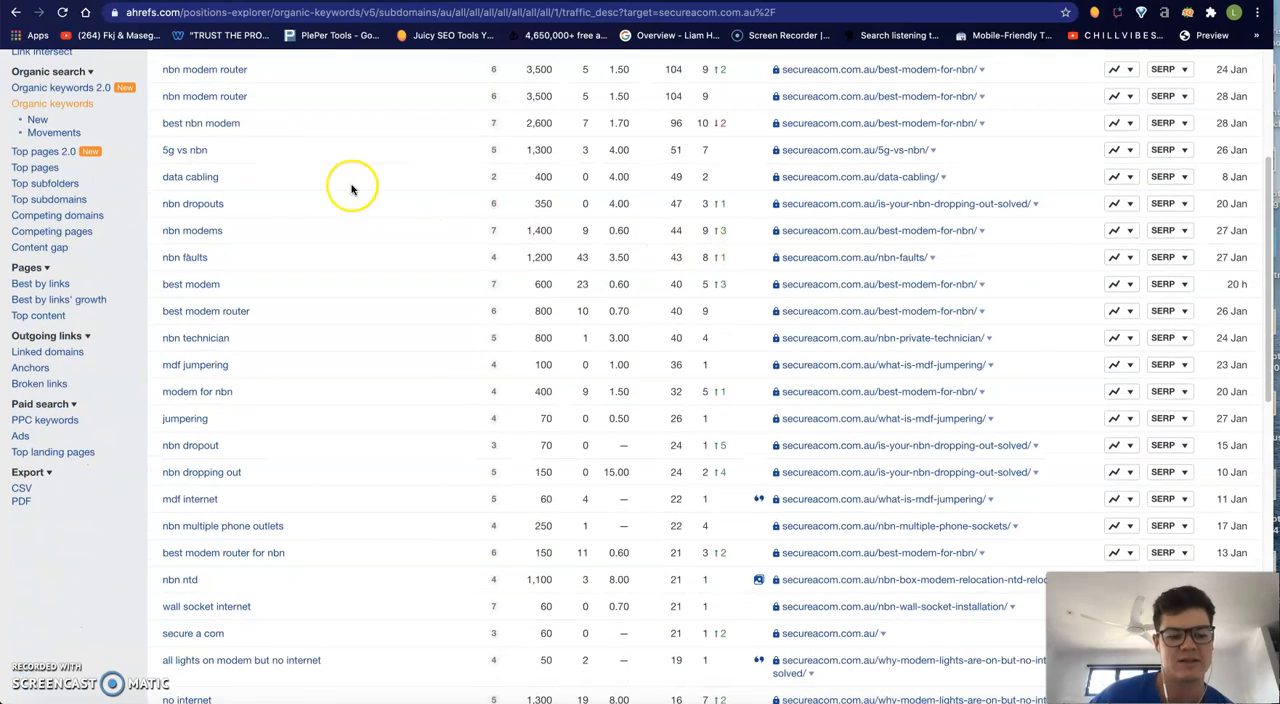
scroll(down, 3)
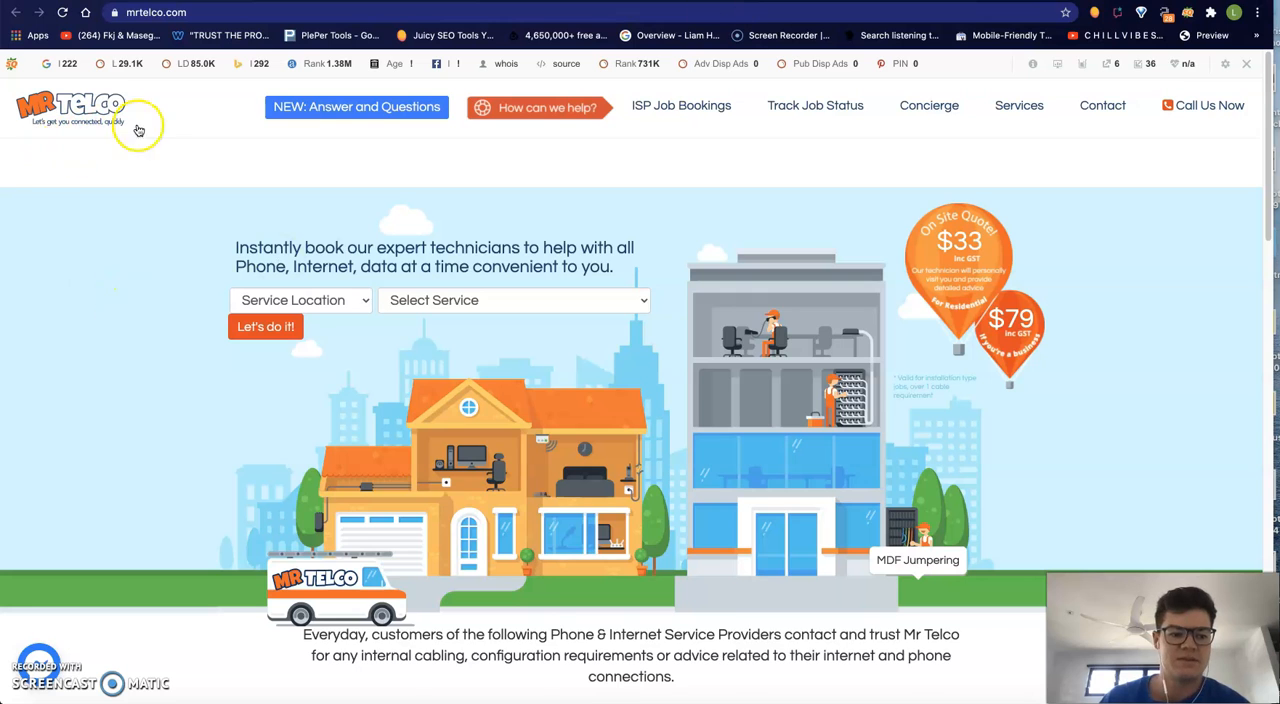
Scroll the Mr Telco homepage down to its Australian service areas and footer.
scroll(down, 3)
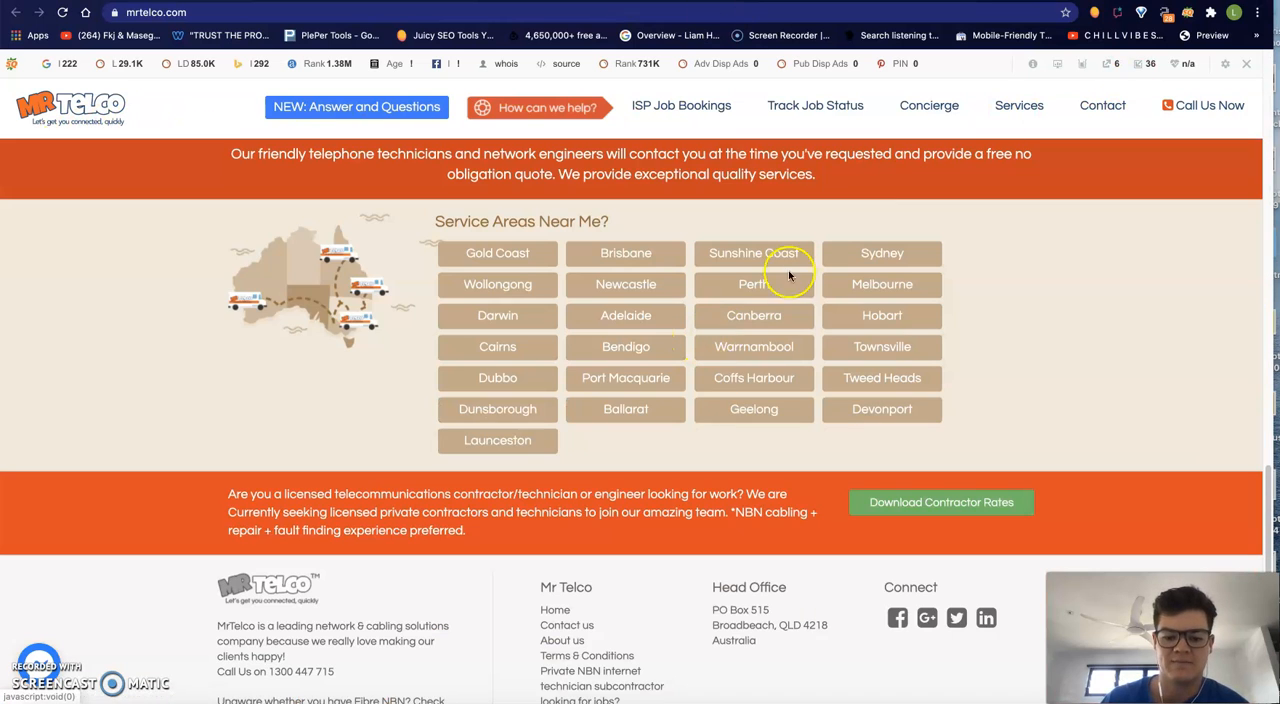
scroll(down, 3)
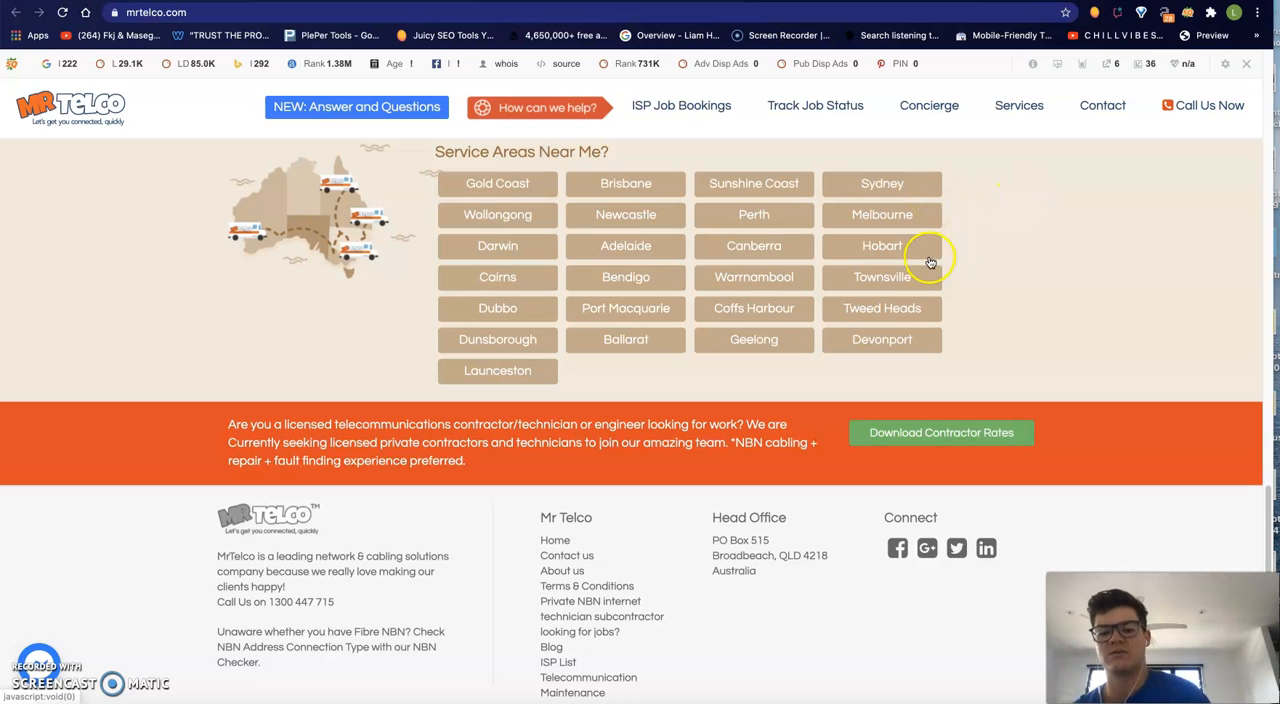
mouse_move(704, 80)
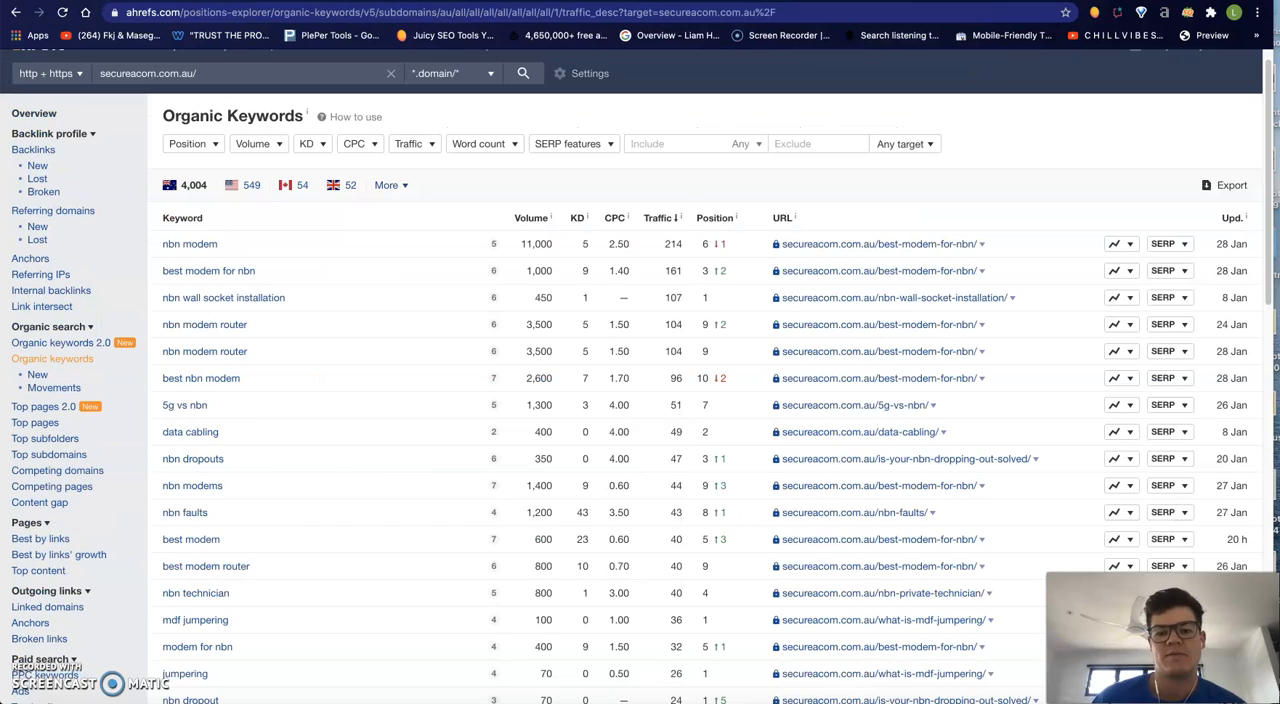
mouse_move(396, 258)
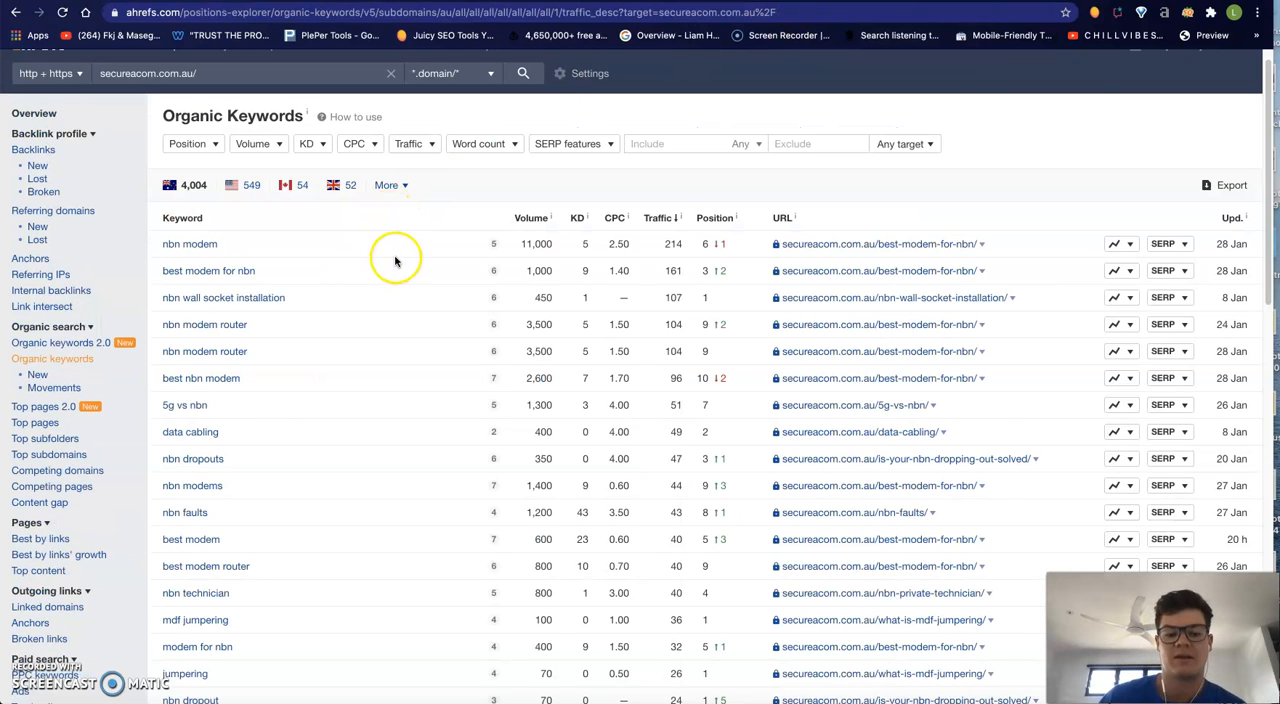
mouse_move(492, 210)
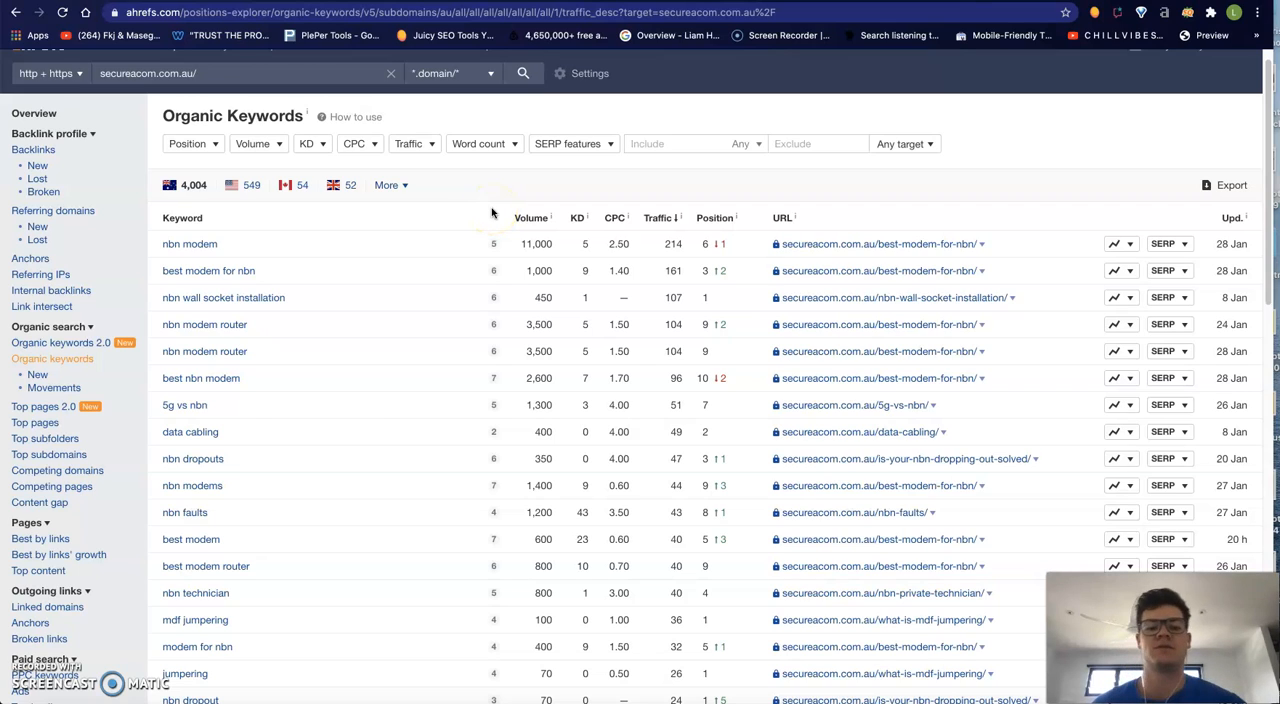
mouse_move(668, 170)
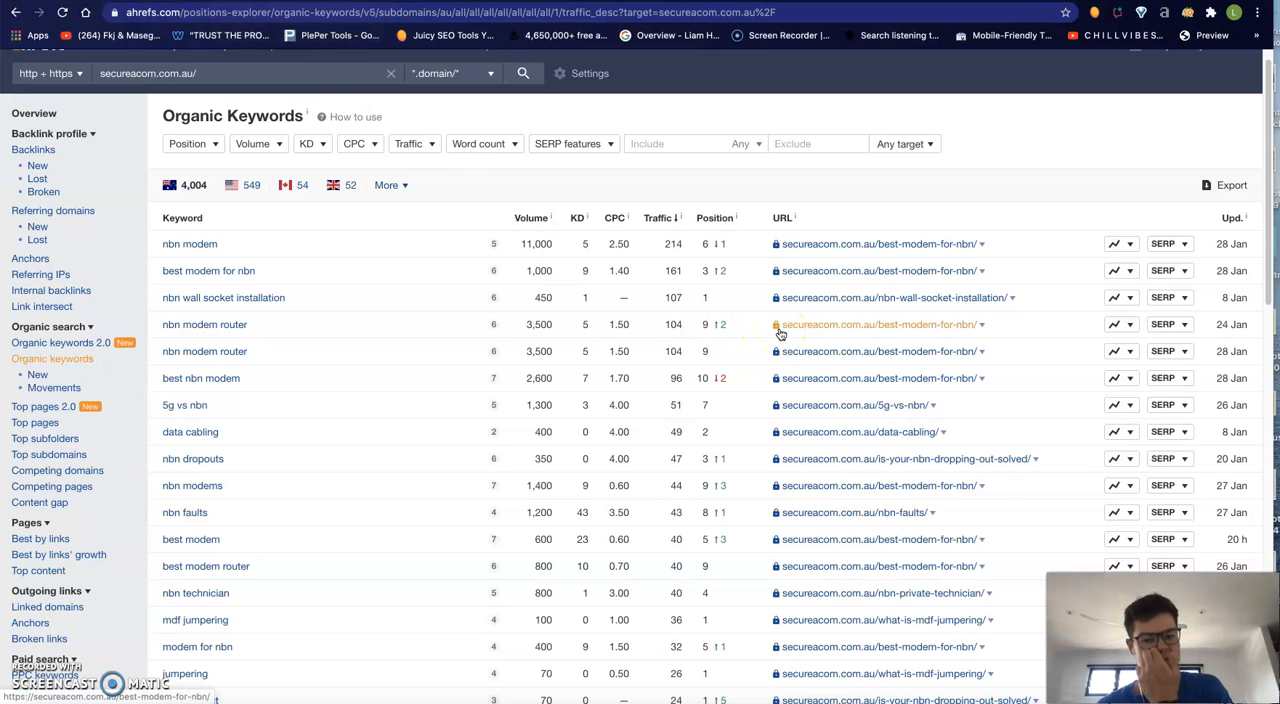
Scroll further down securecom.com.au's organic keywords with volumes, traffic and positions.
scroll(down, 3)
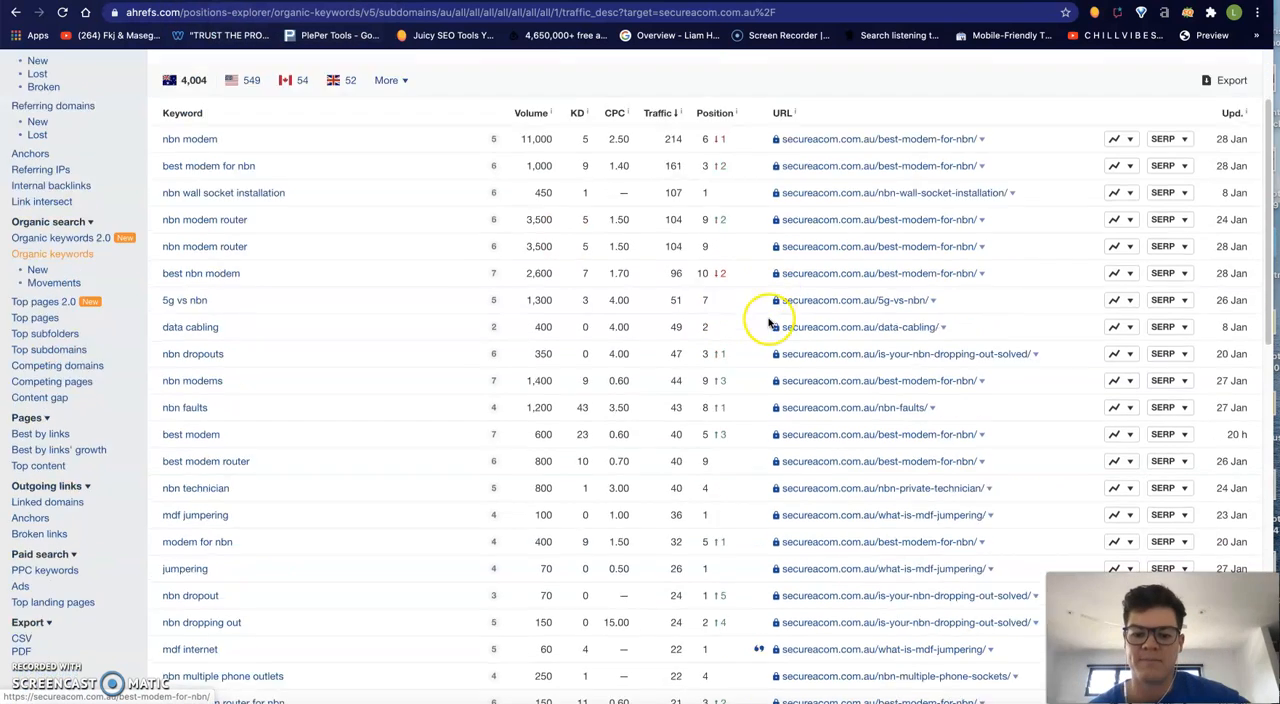
scroll(down, 3)
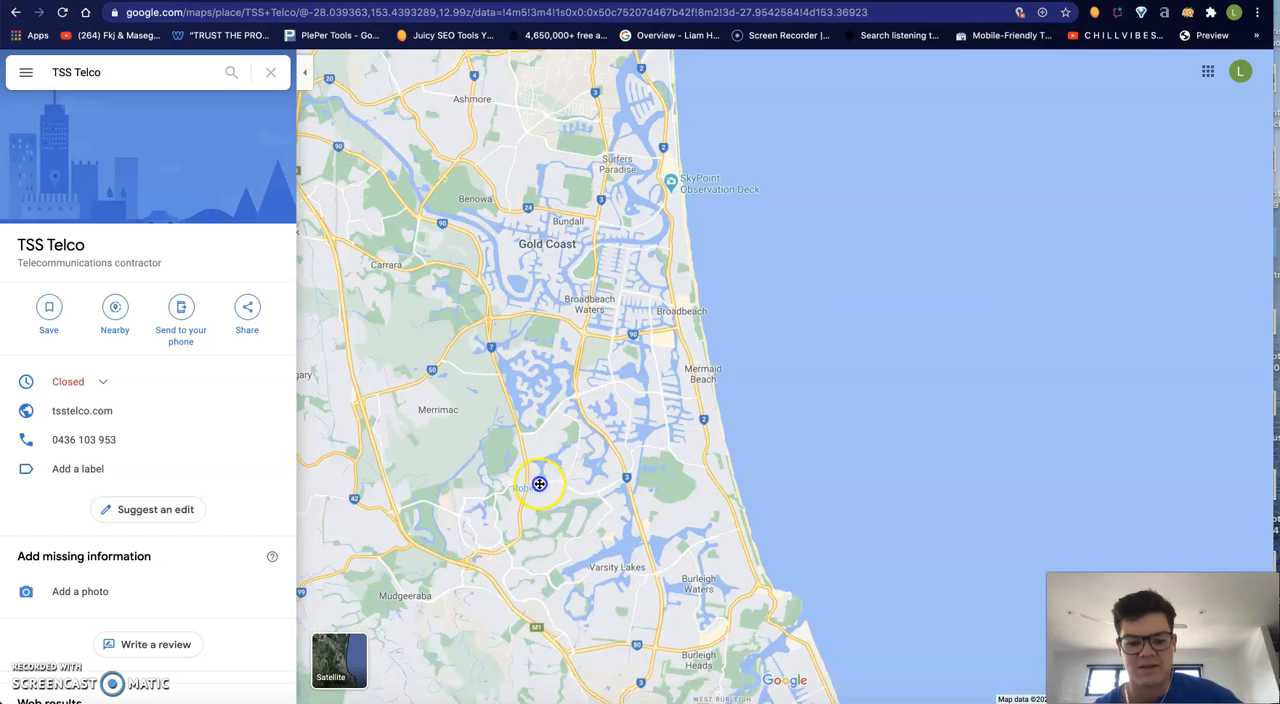
Pan the Google Maps view around TSS Telco's Gold Coast coverage area.
drag(540, 484, 778, 544)
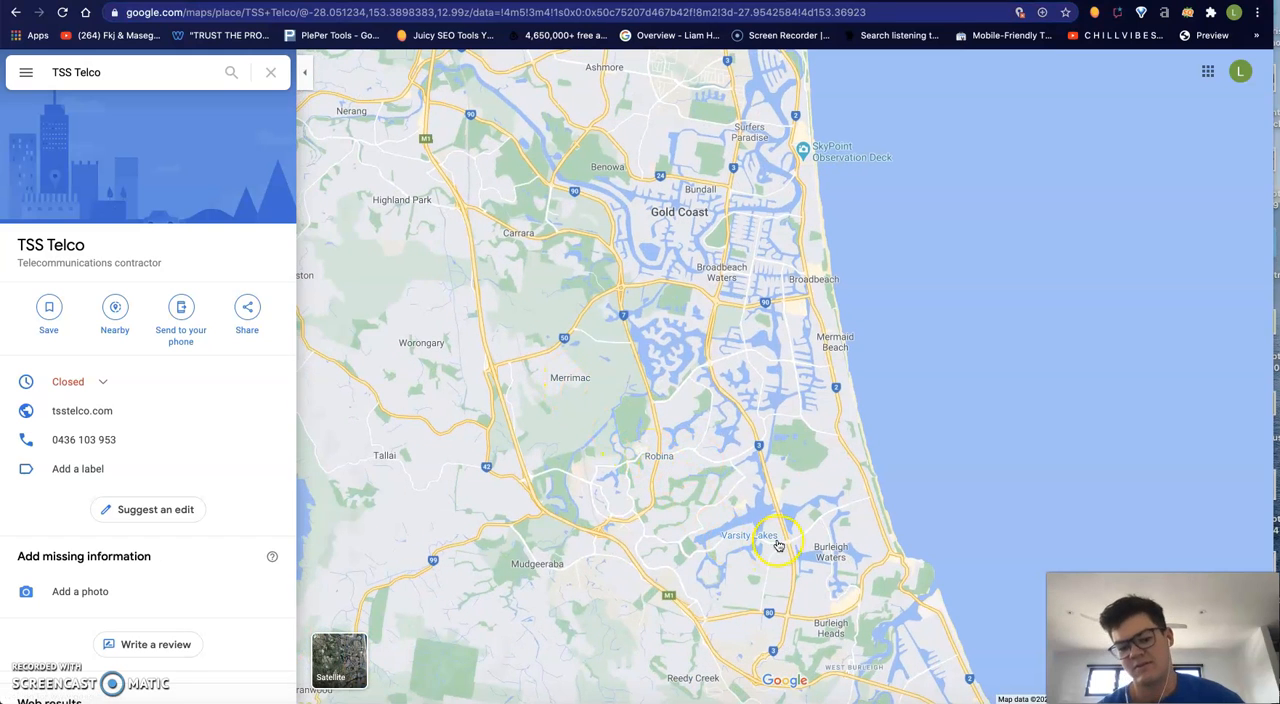
mouse_move(770, 364)
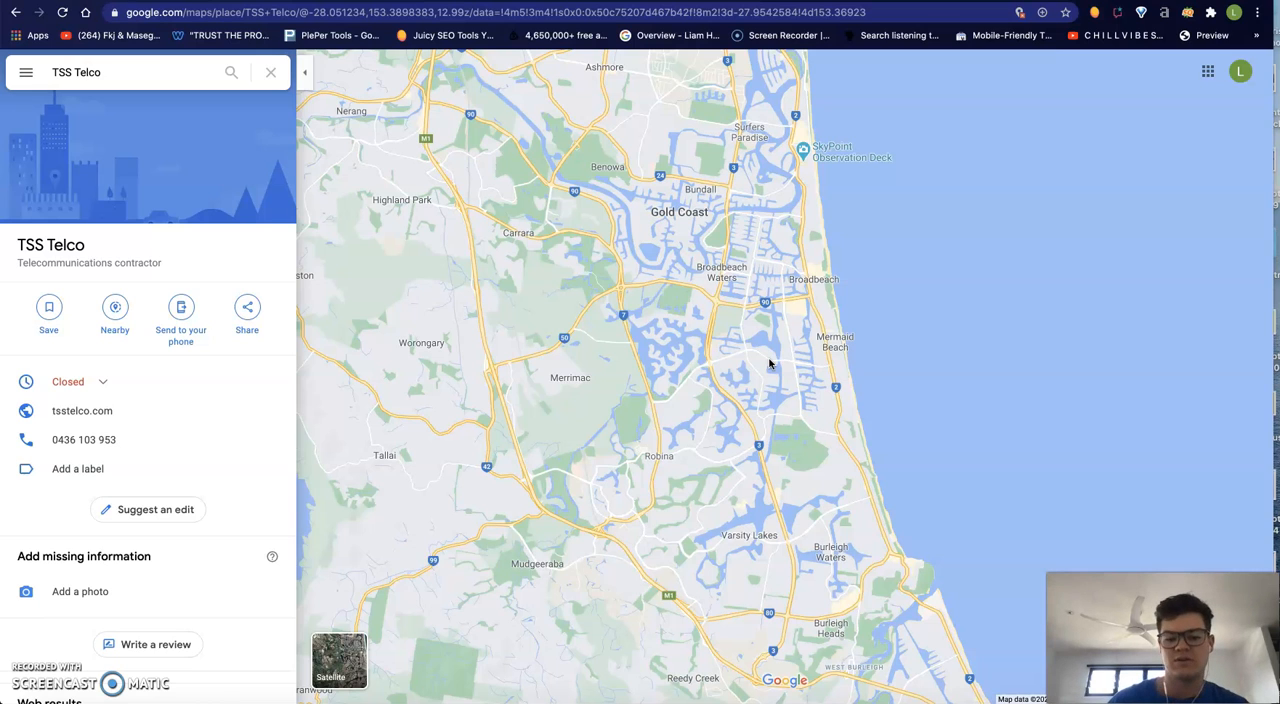
mouse_move(1164, 192)
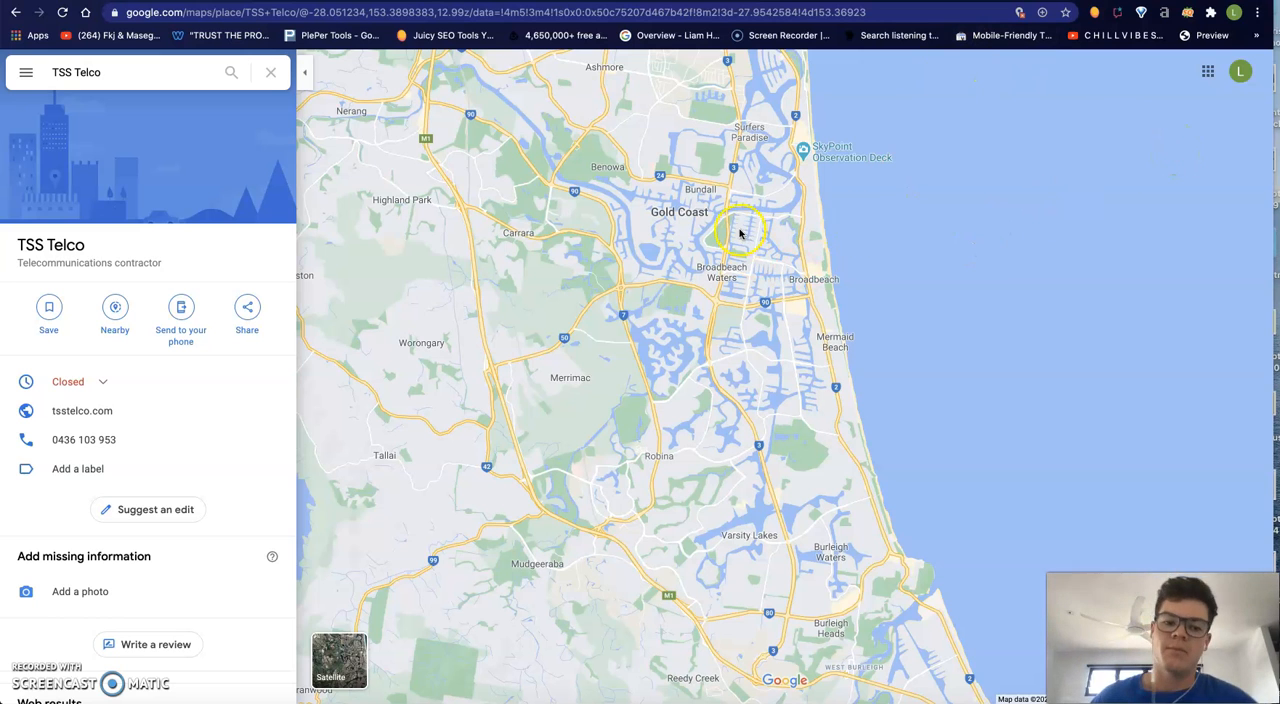
drag(740, 230, 1052, 308)
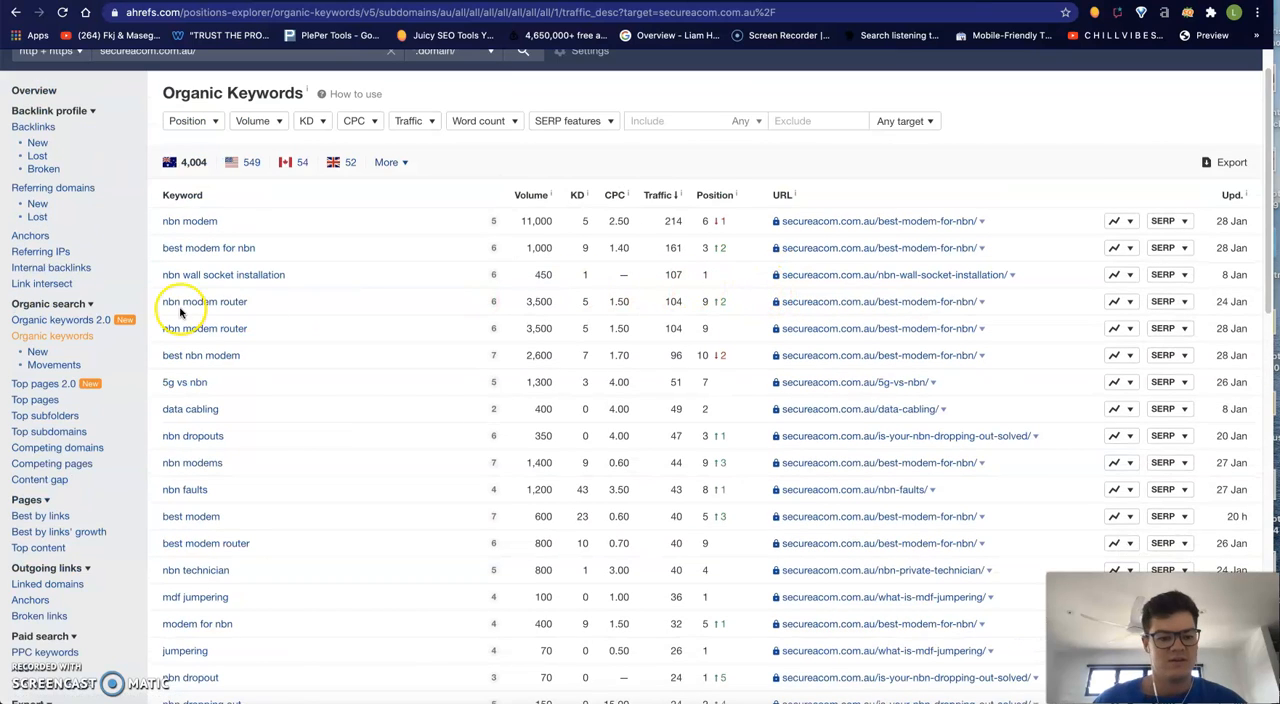
mouse_move(744, 272)
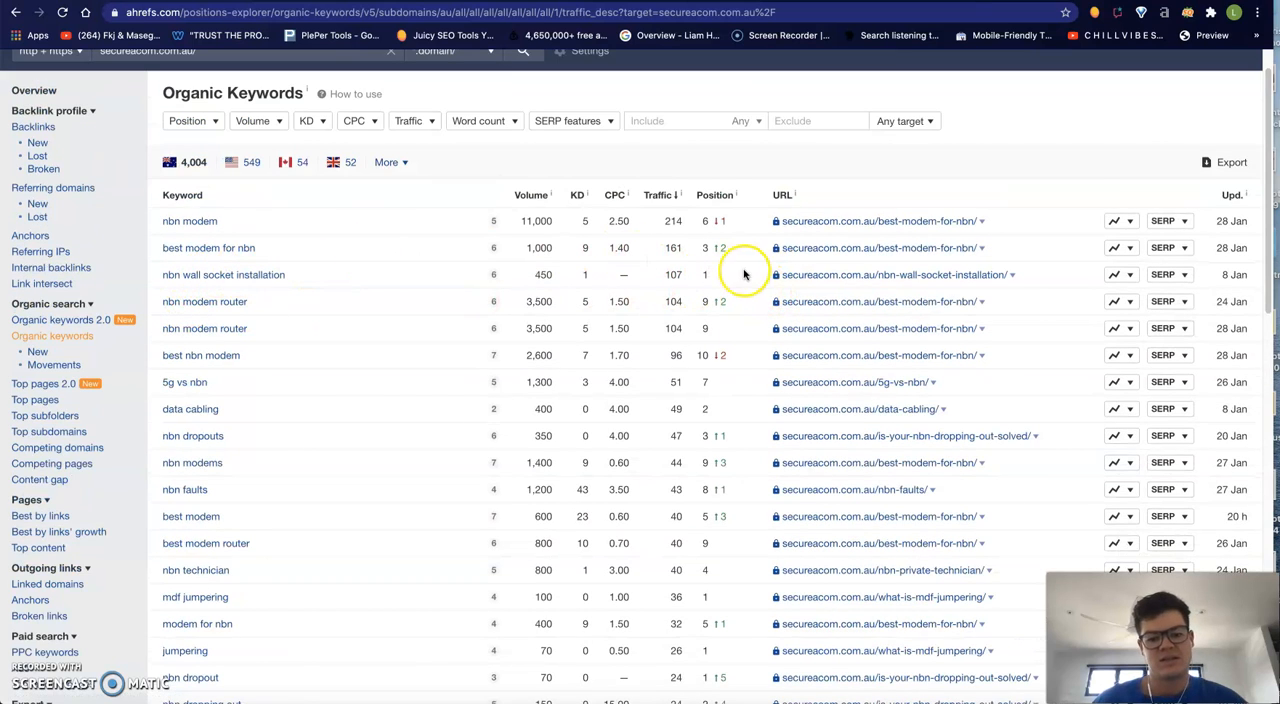
mouse_move(390, 294)
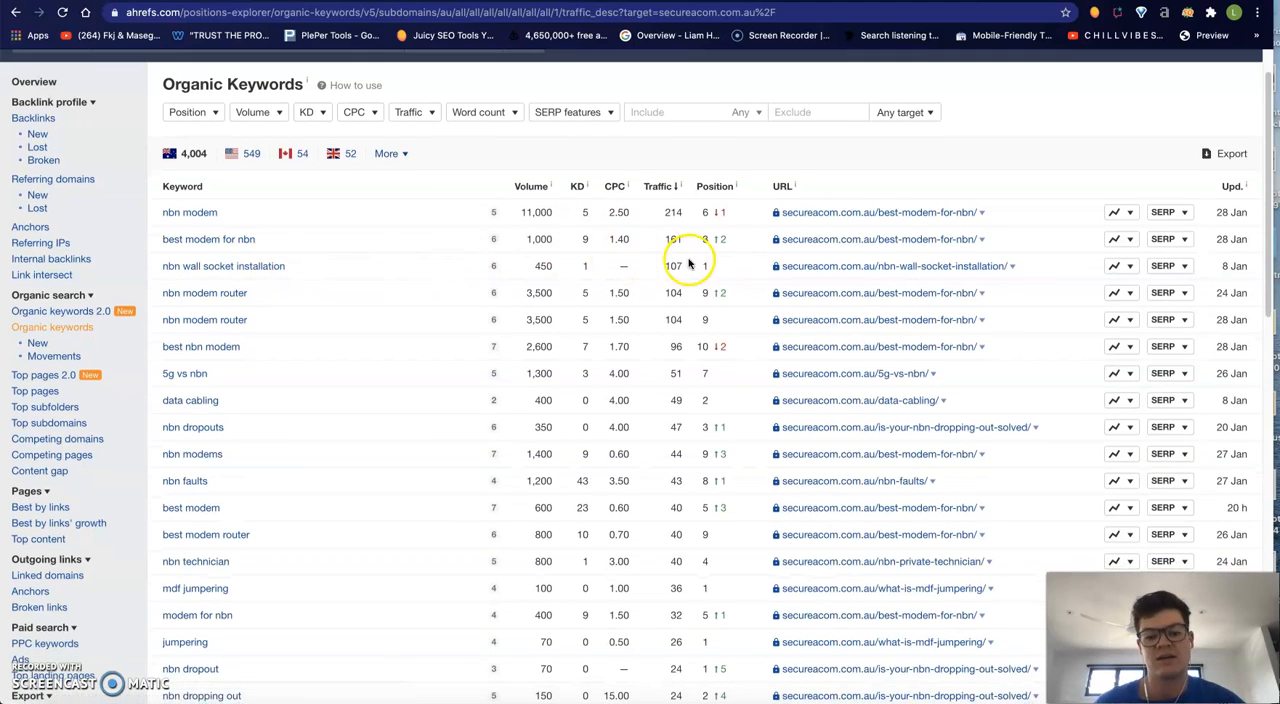
Scroll further down securecom.com.au's ranking keyword list in Ahrefs.
scroll(down, 3)
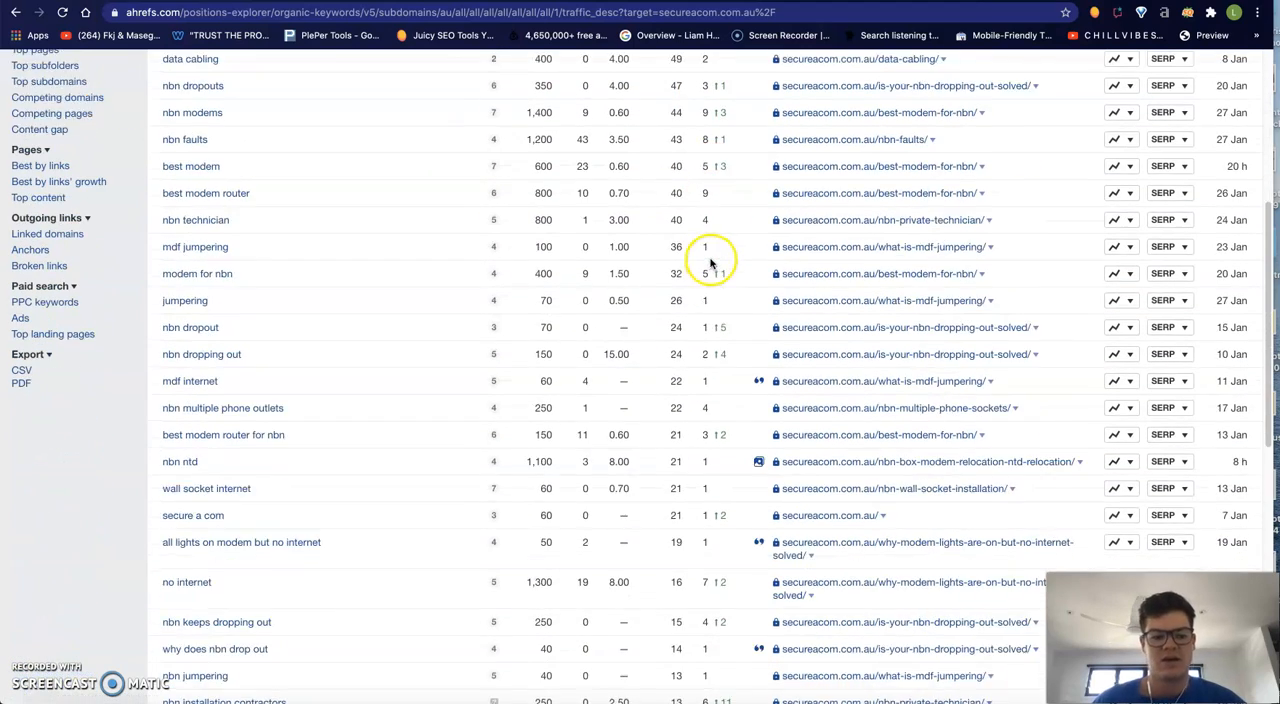
scroll(down, 3)
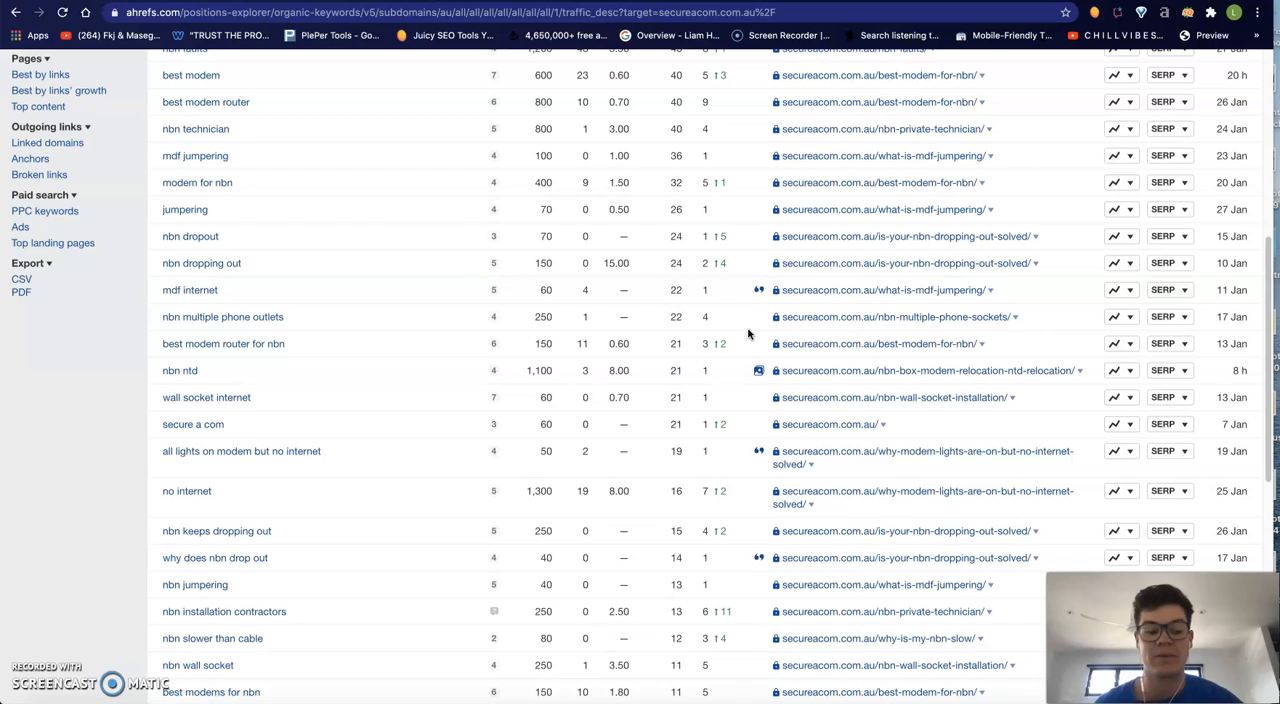
scroll(down, 3)
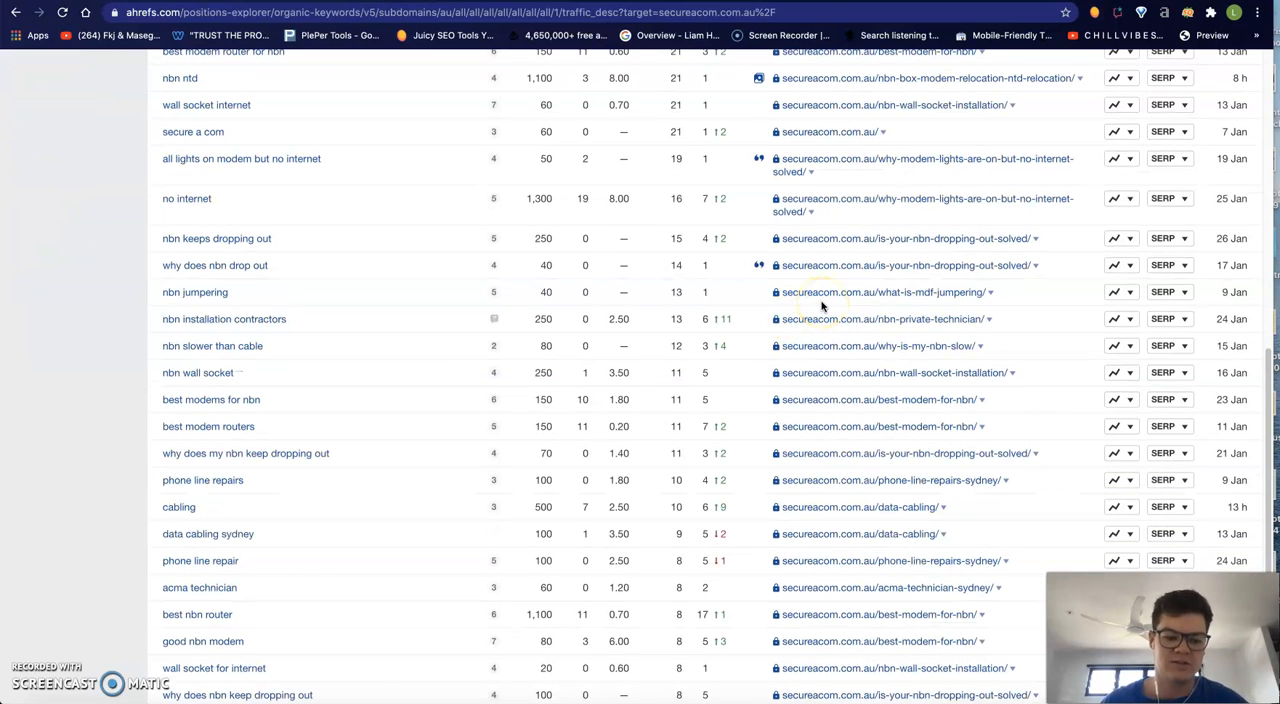
mouse_move(616, 152)
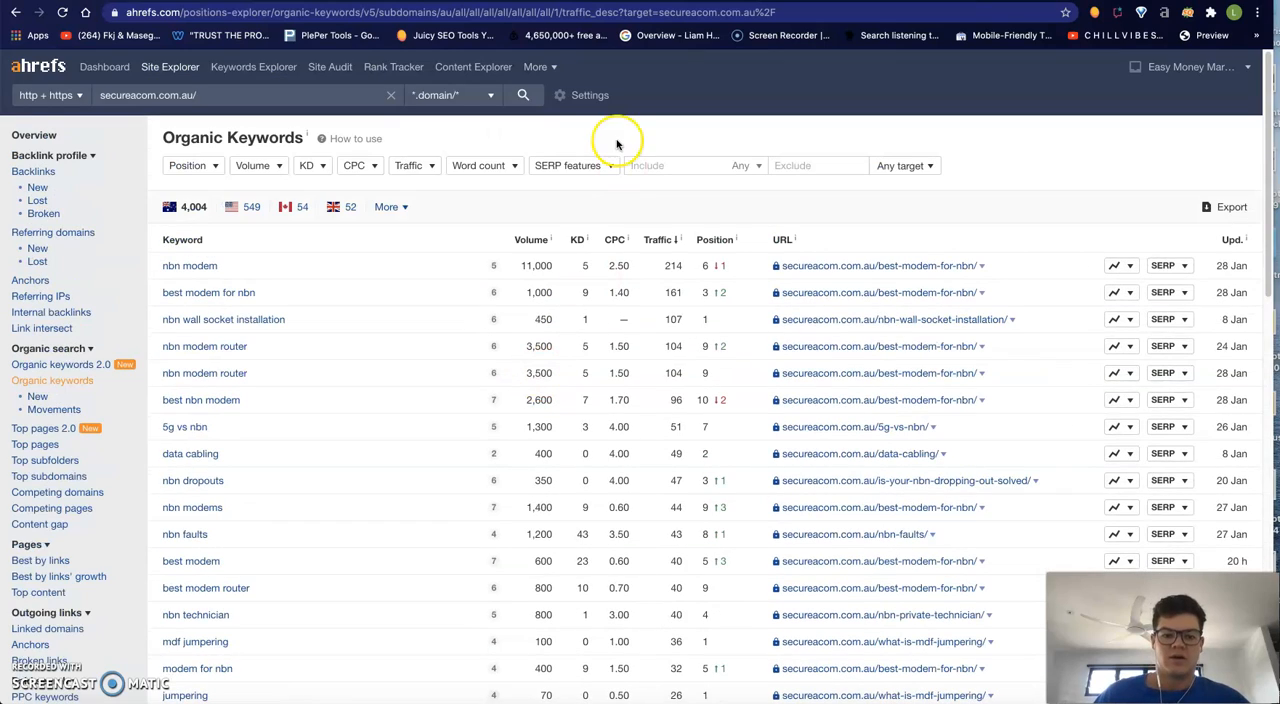
scroll(down, 3)
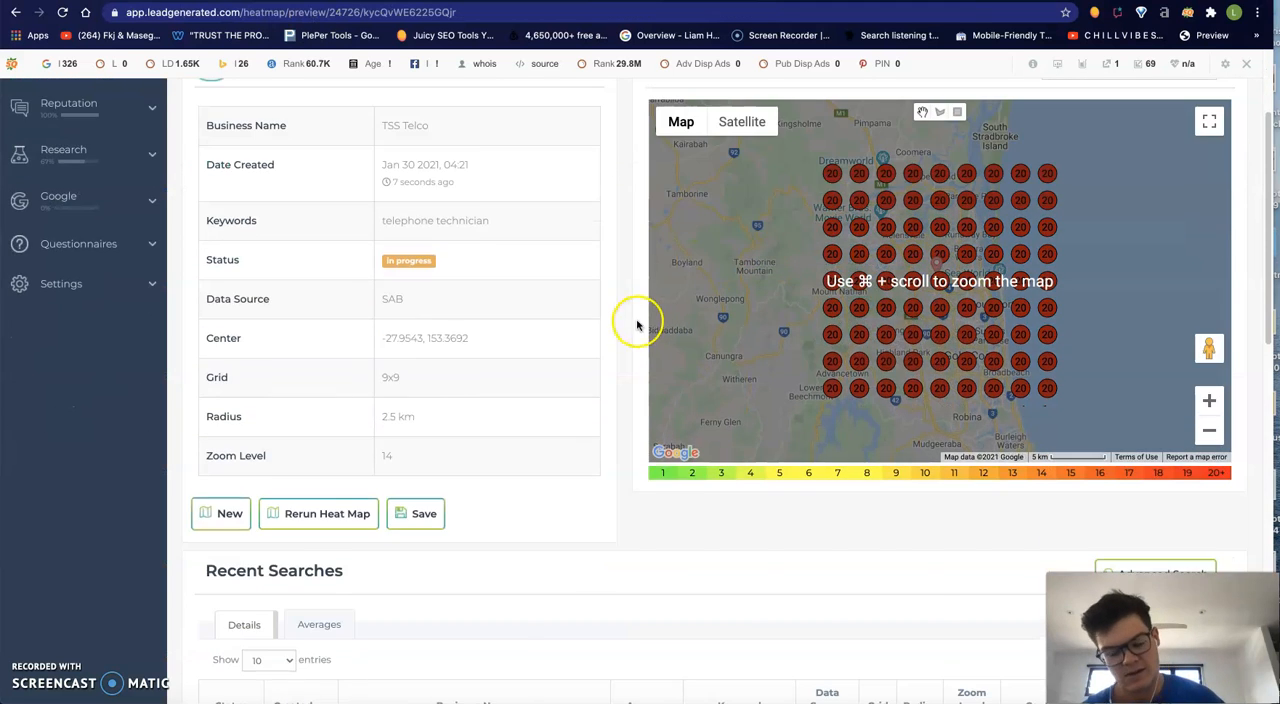
Scroll through Lead Generated's Recent Searches table of earlier heat maps, then return to TSS Telco's map.
scroll(down, 3)
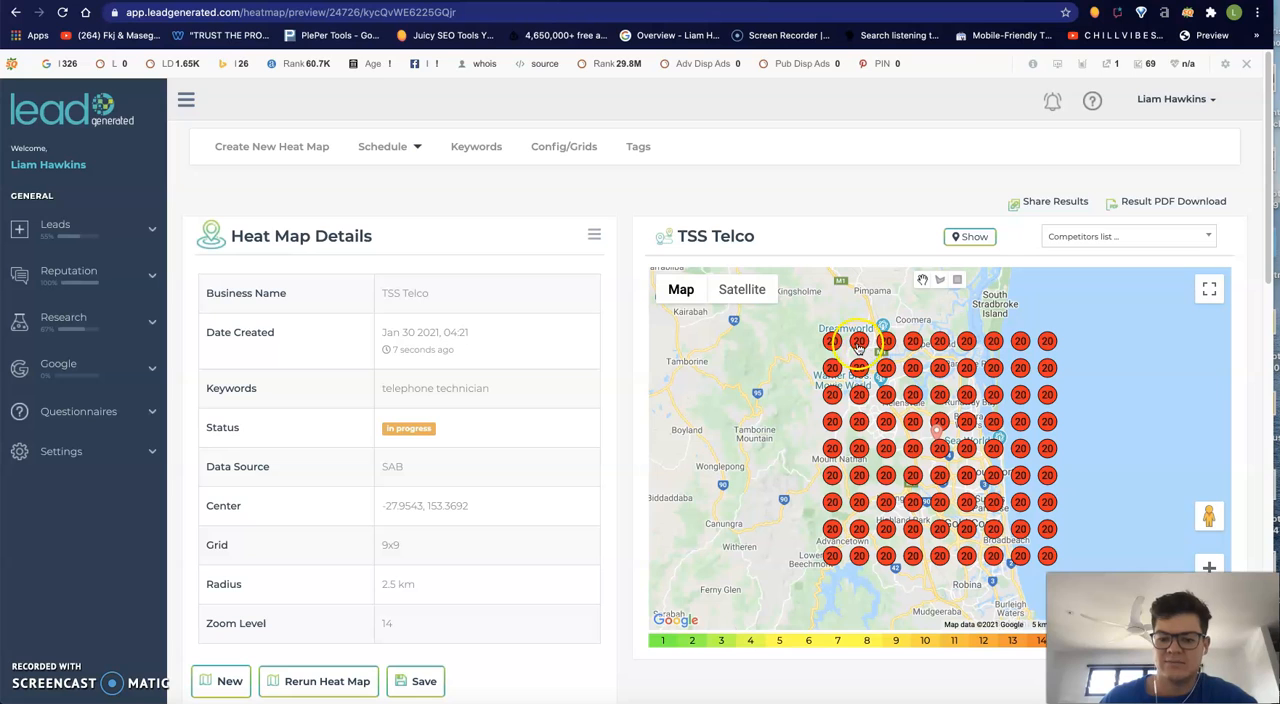
scroll(down, 3)
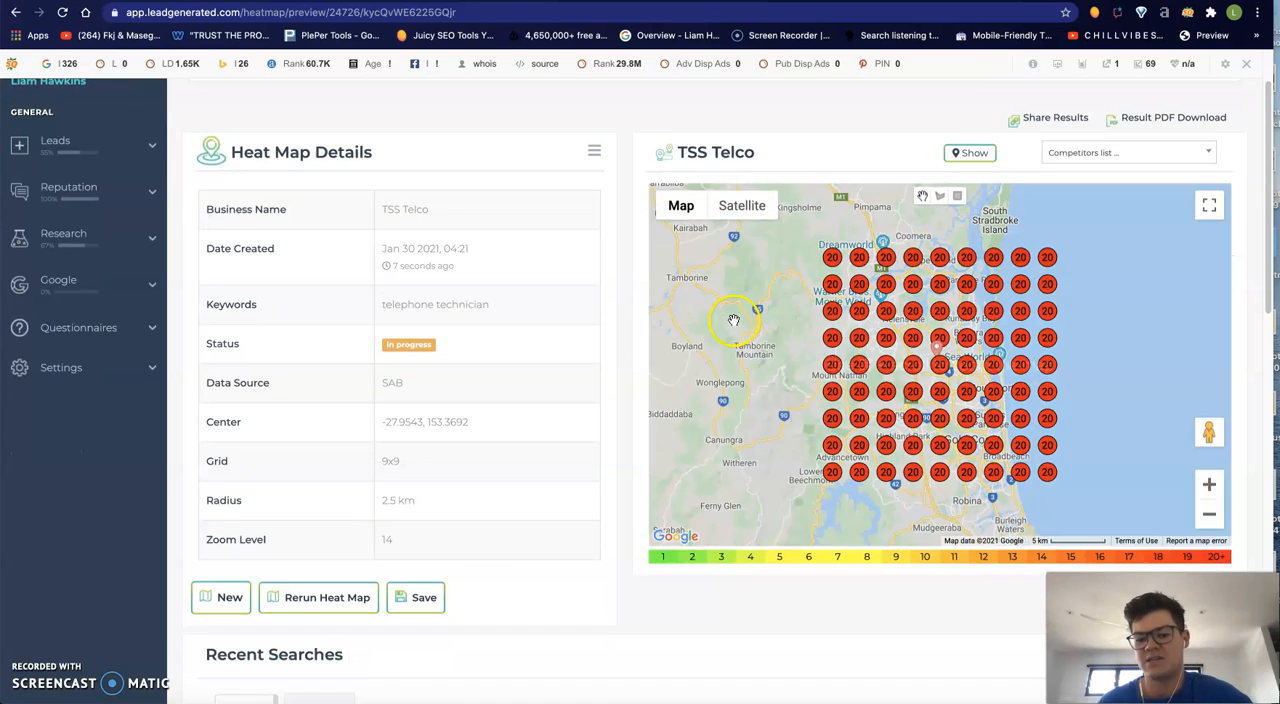
scroll(down, 3)
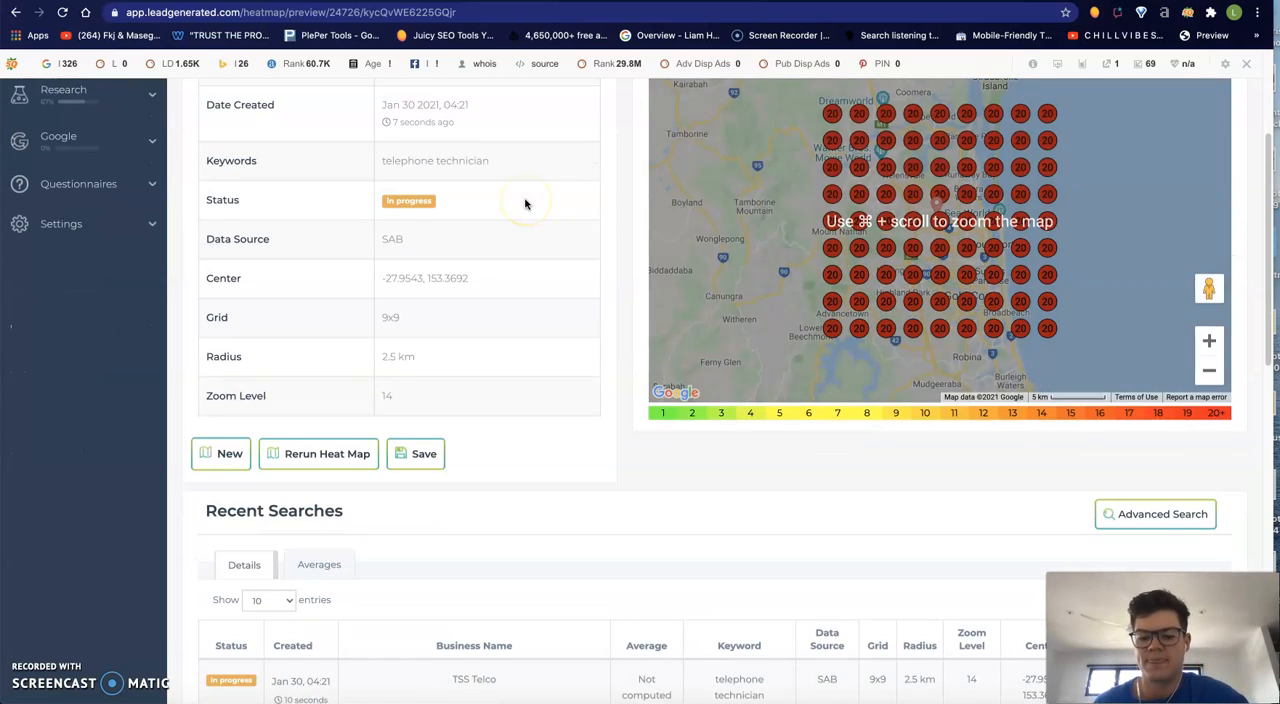
scroll(down, 3)
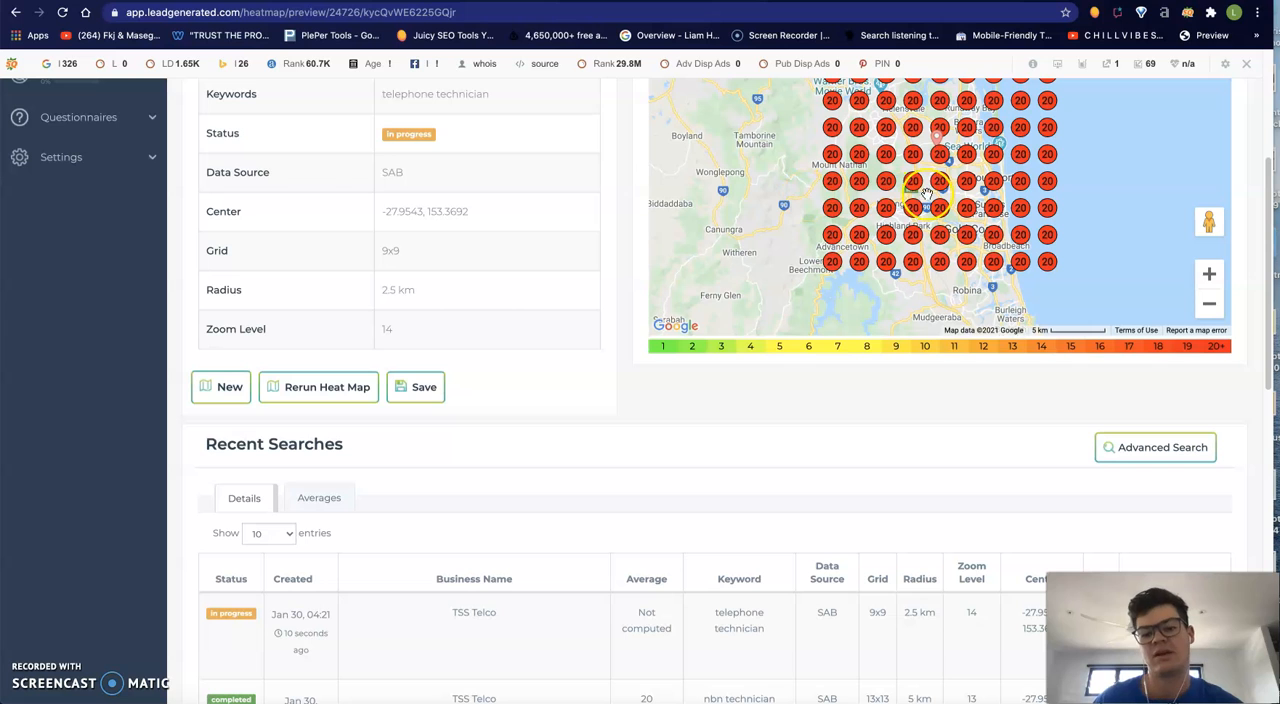
scroll(down, 3)
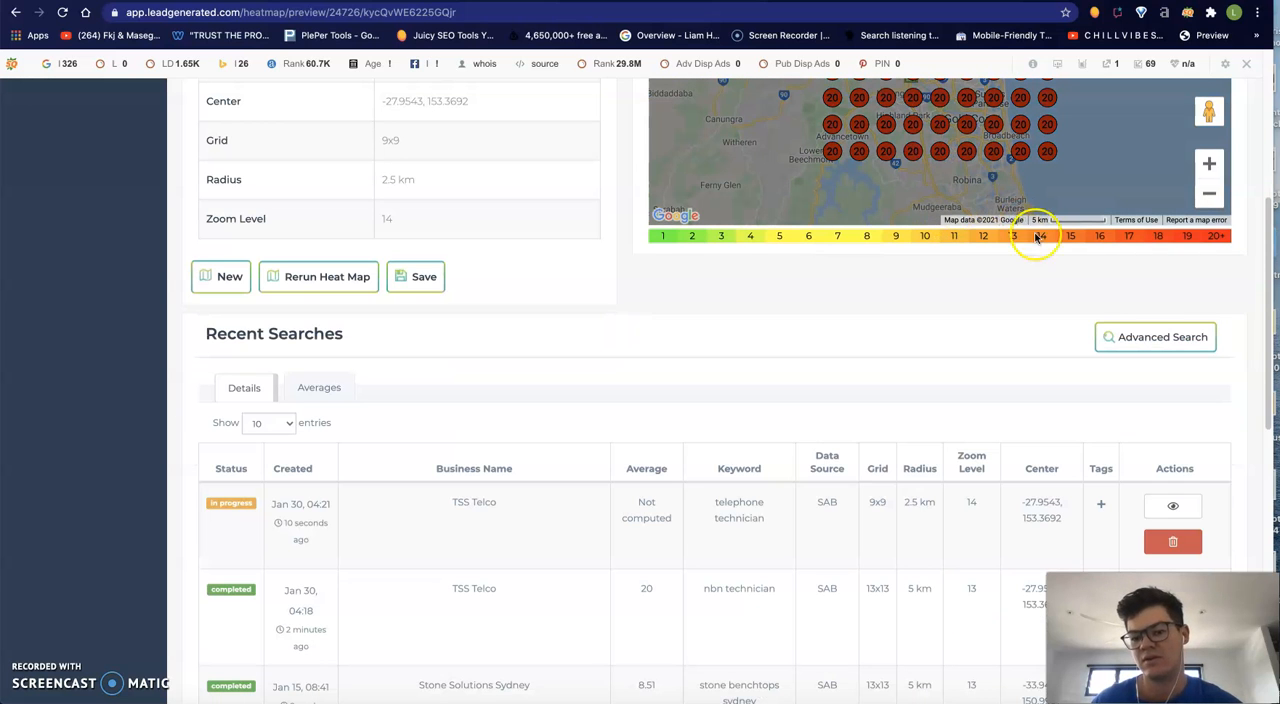
scroll(down, 3)
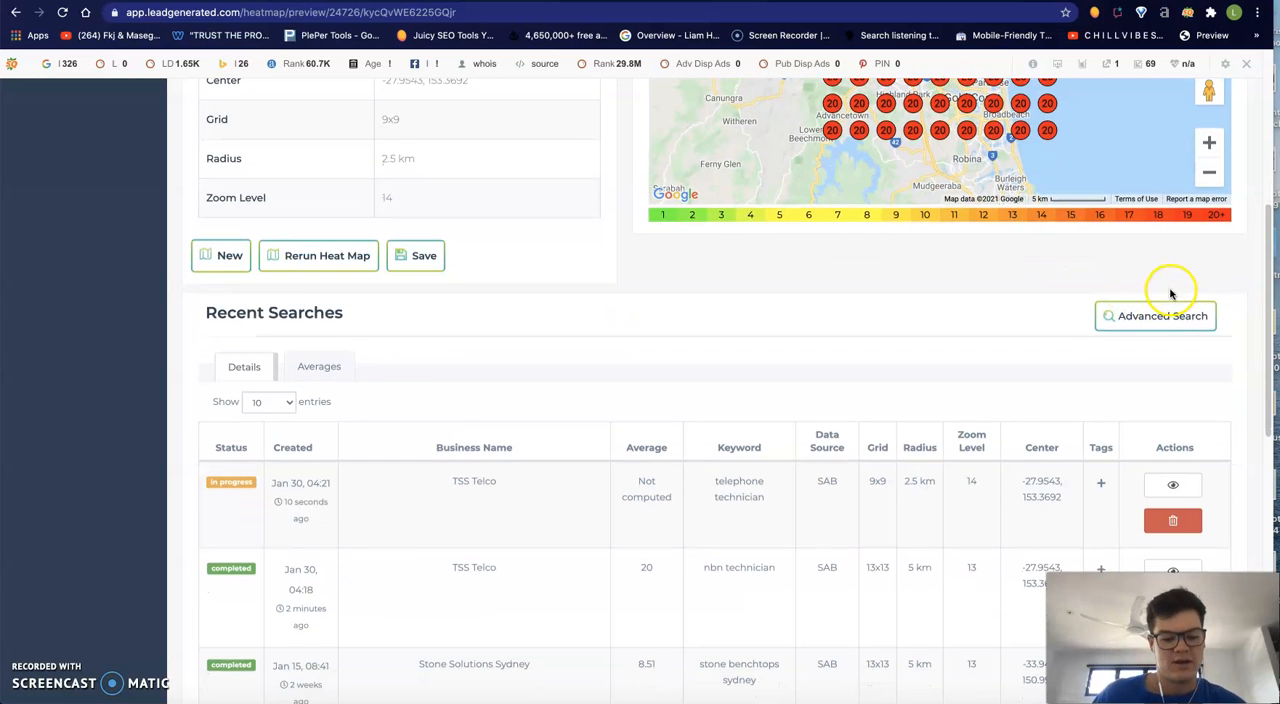
scroll(down, 3)
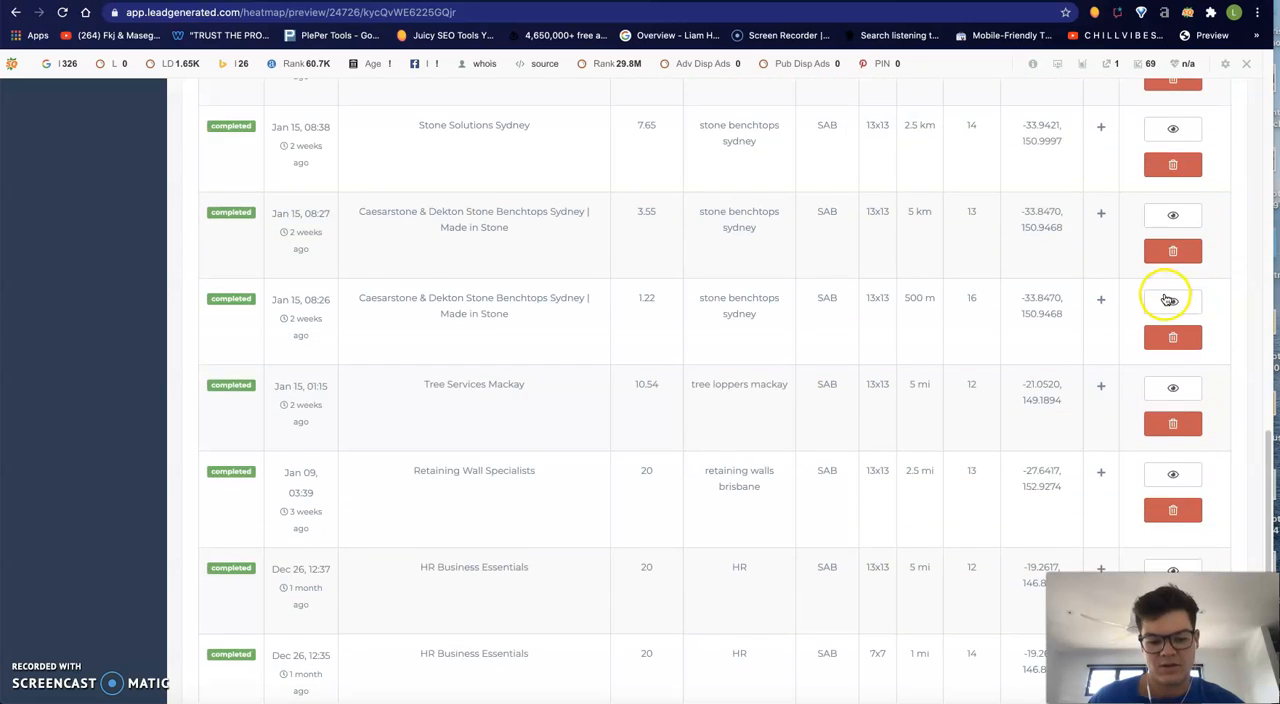
click(1172, 296)
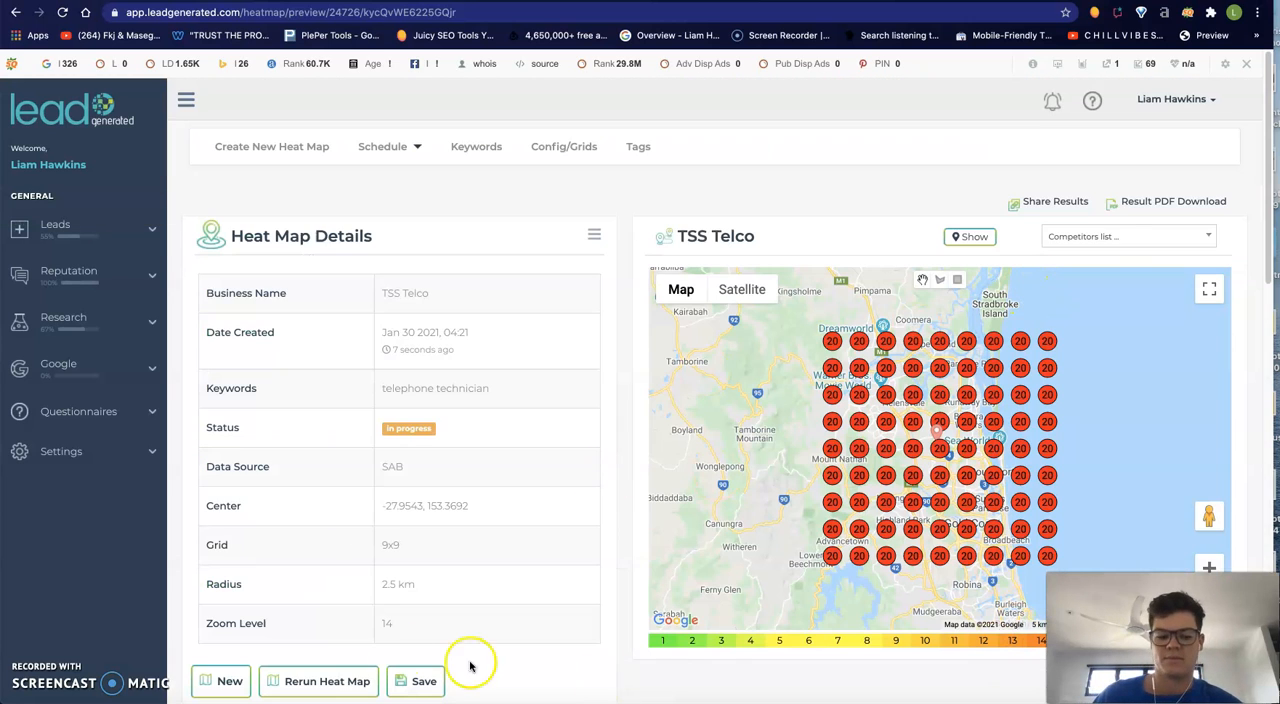
mouse_move(40, 670)
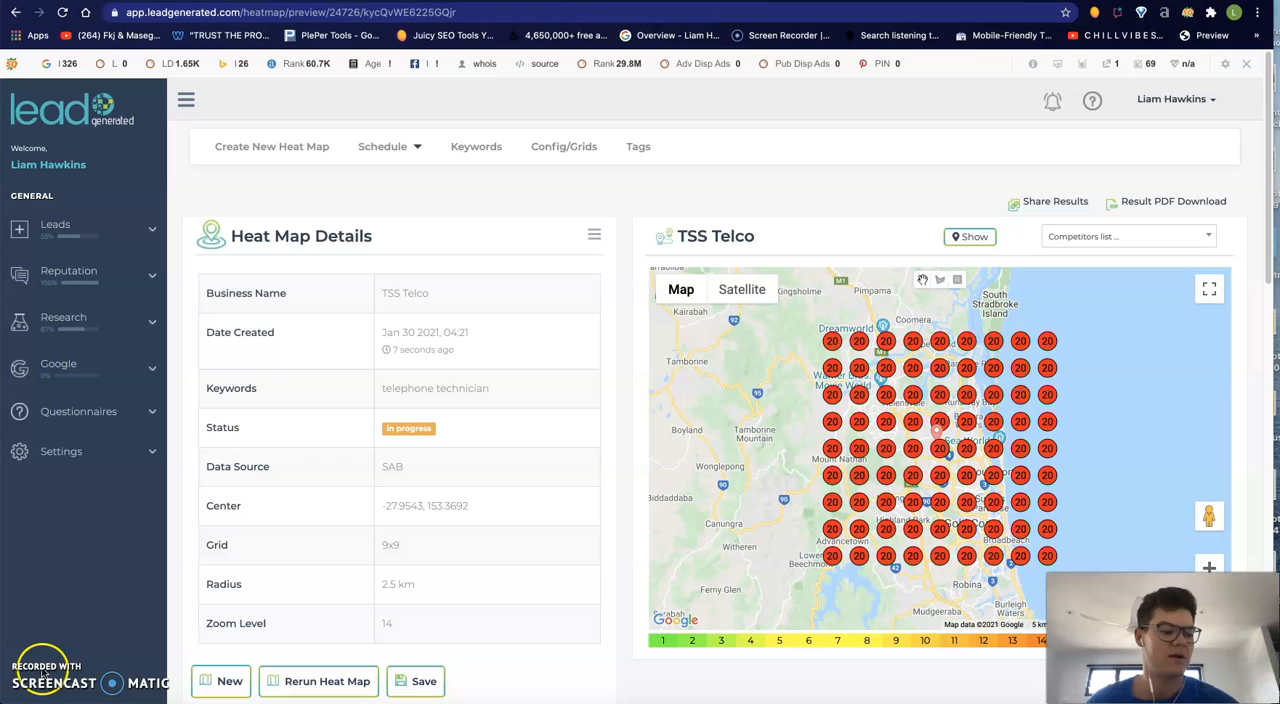